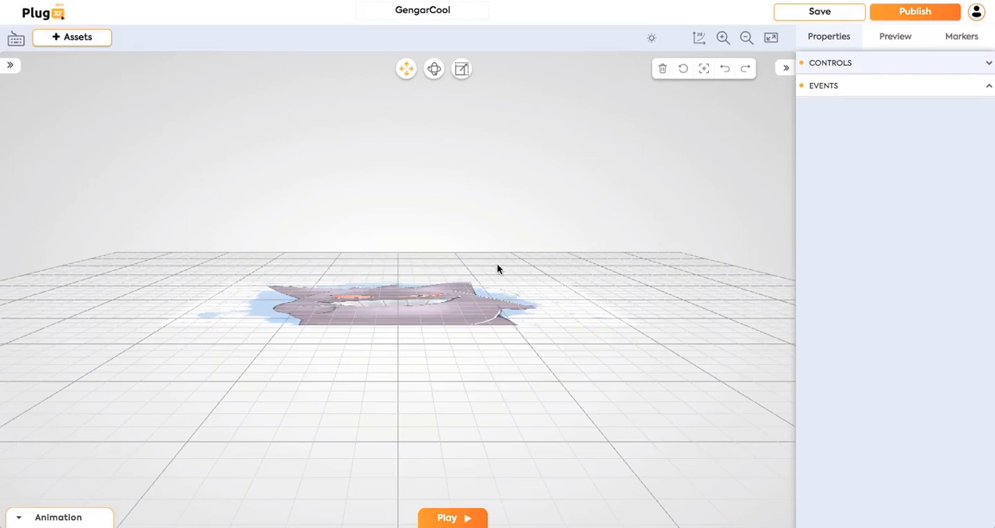
- Browse the 3D model library and switch to the GooglePoly collection of animal models
{"action": "left_click", "coordinate": [72, 37]}
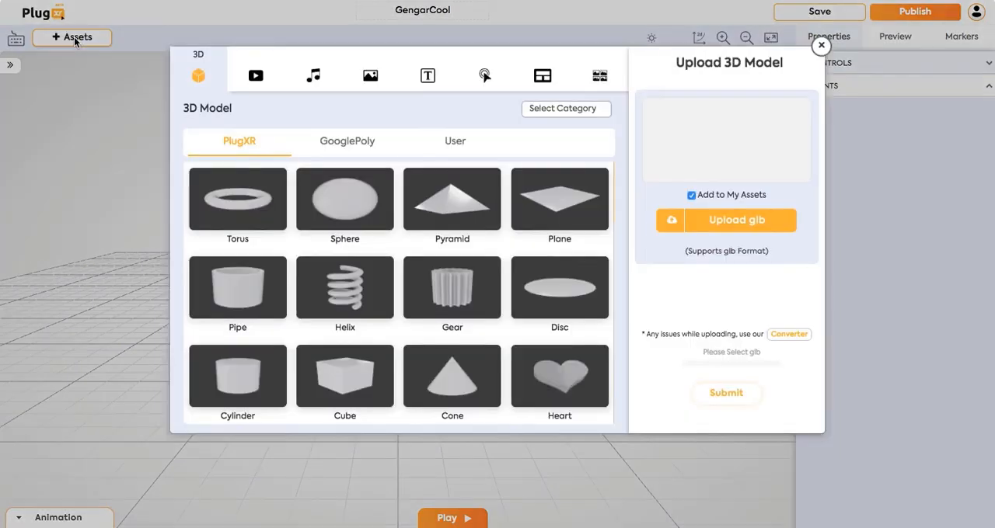
{"action": "mouse_move", "coordinate": [303, 117]}
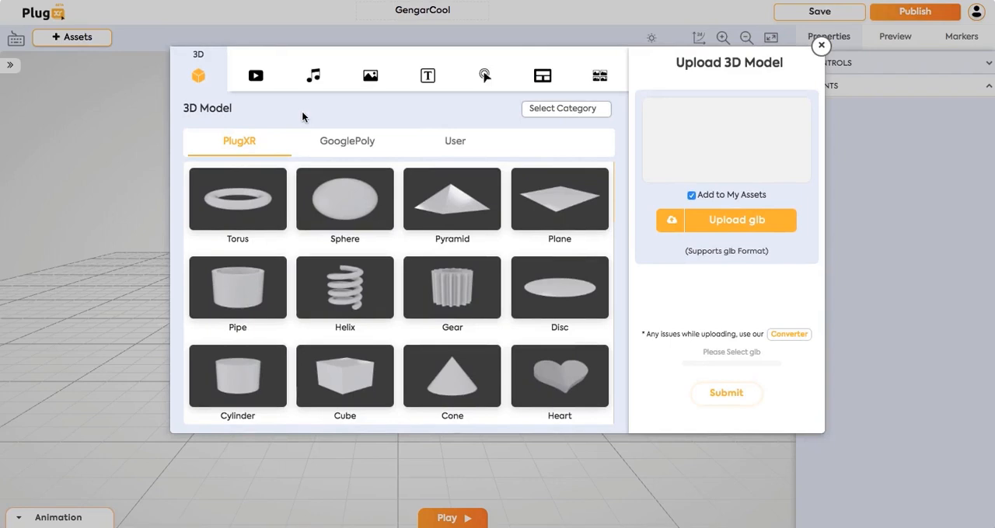
{"action": "mouse_move", "coordinate": [314, 75]}
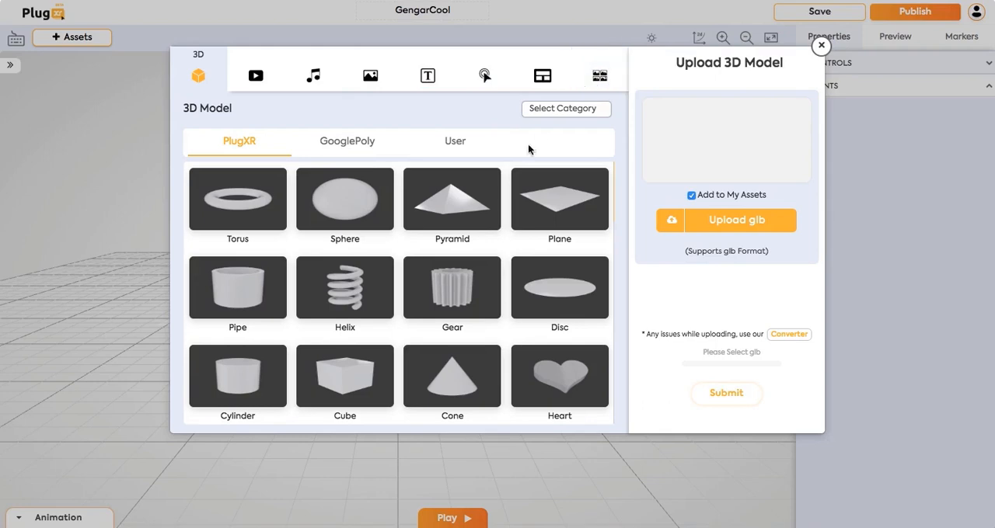
{"action": "mouse_move", "coordinate": [403, 204]}
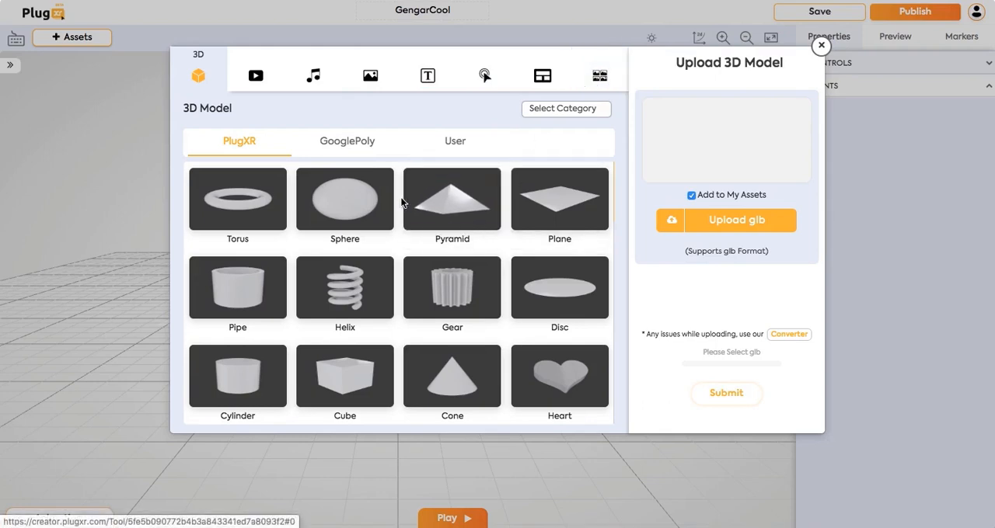
{"action": "scroll", "scroll_direction": "down", "scroll_amount": 3}
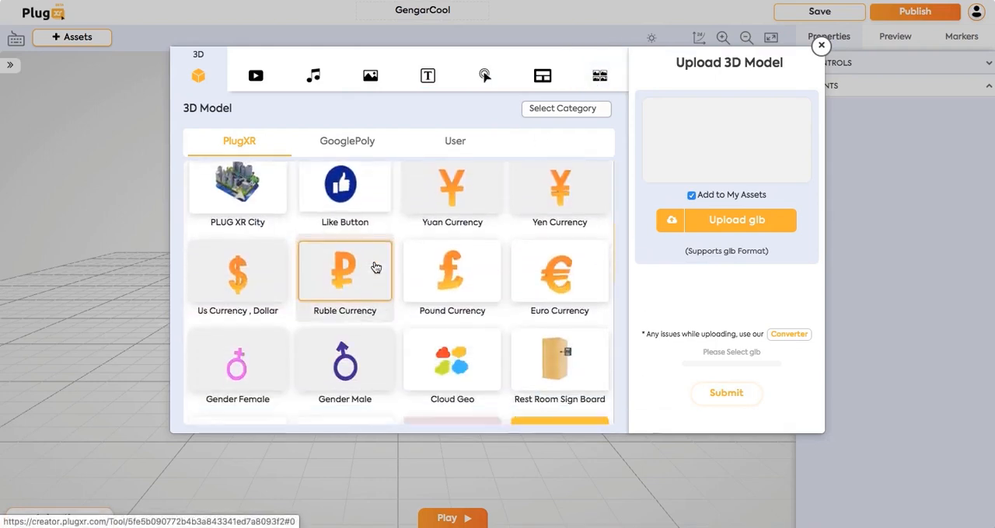
{"action": "scroll", "scroll_direction": "down", "scroll_amount": 3}
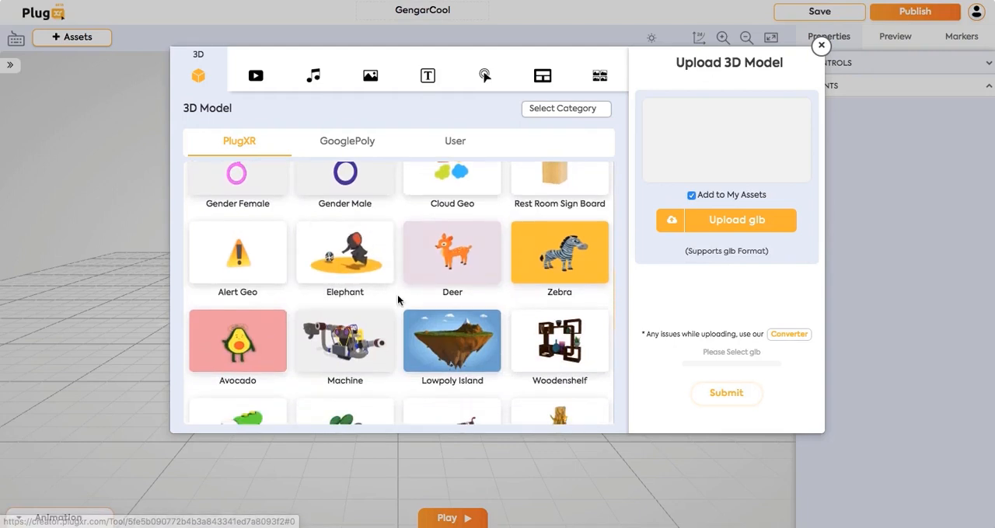
{"action": "left_click", "coordinate": [346, 140]}
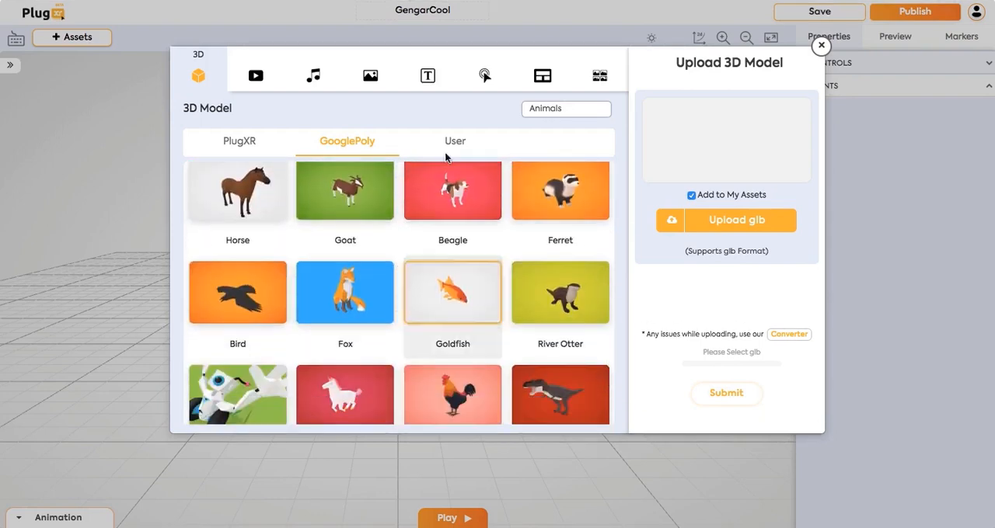
- Upload Lion.glb from the User tab and place the lion in the scene
{"action": "left_click", "coordinate": [454, 140]}
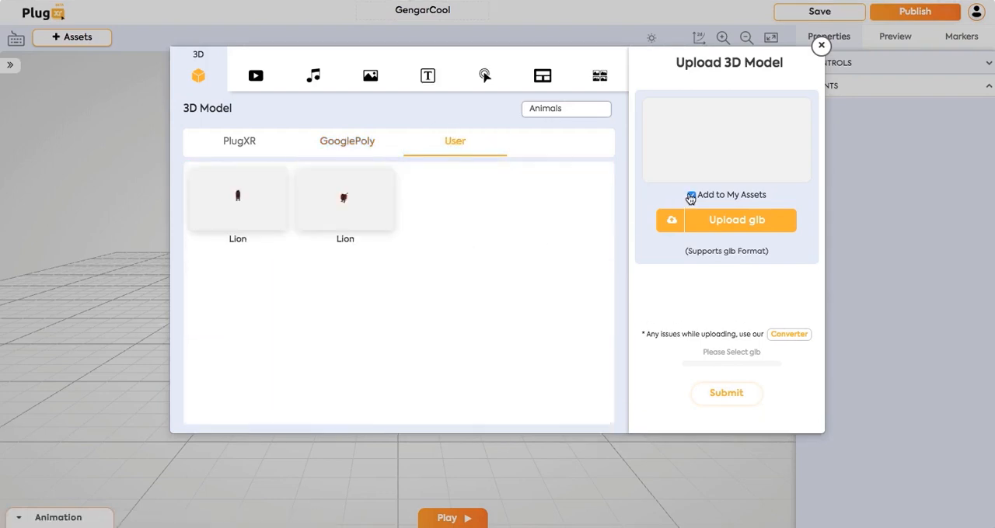
{"action": "left_click", "coordinate": [724, 221]}
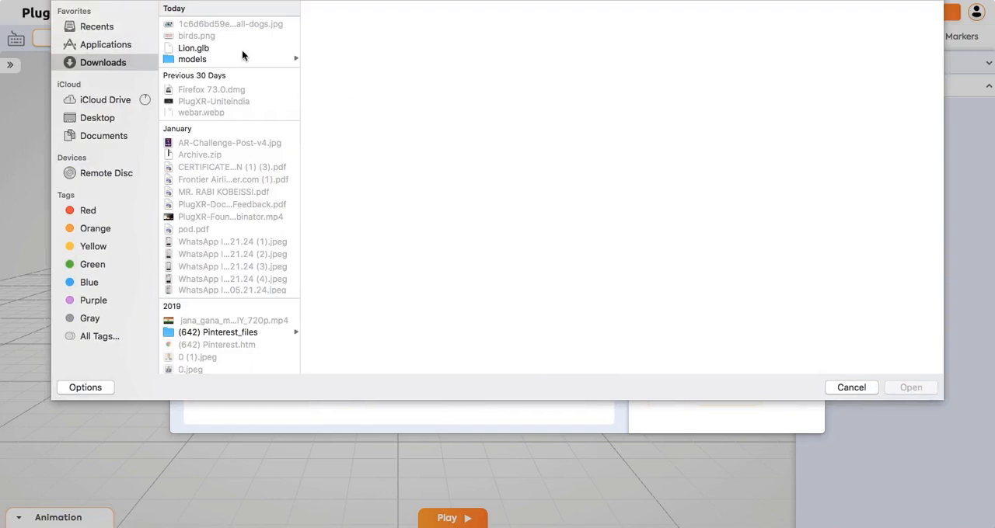
{"action": "left_click", "coordinate": [192, 47]}
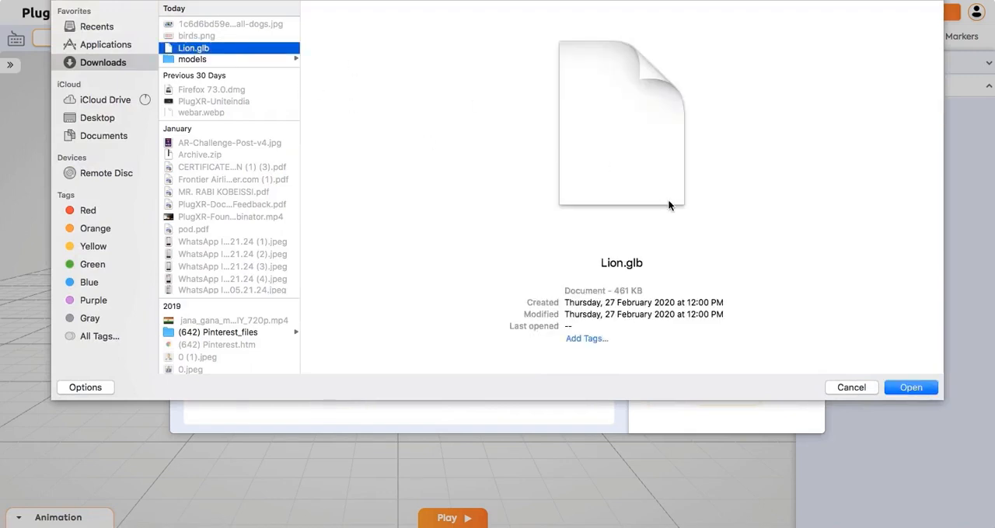
{"action": "left_click", "coordinate": [911, 387]}
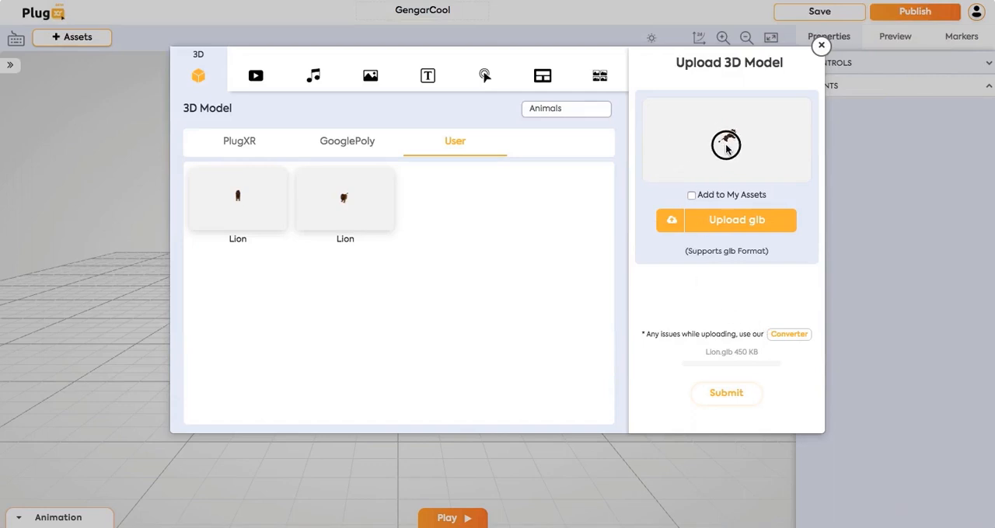
{"action": "left_click", "coordinate": [726, 393]}
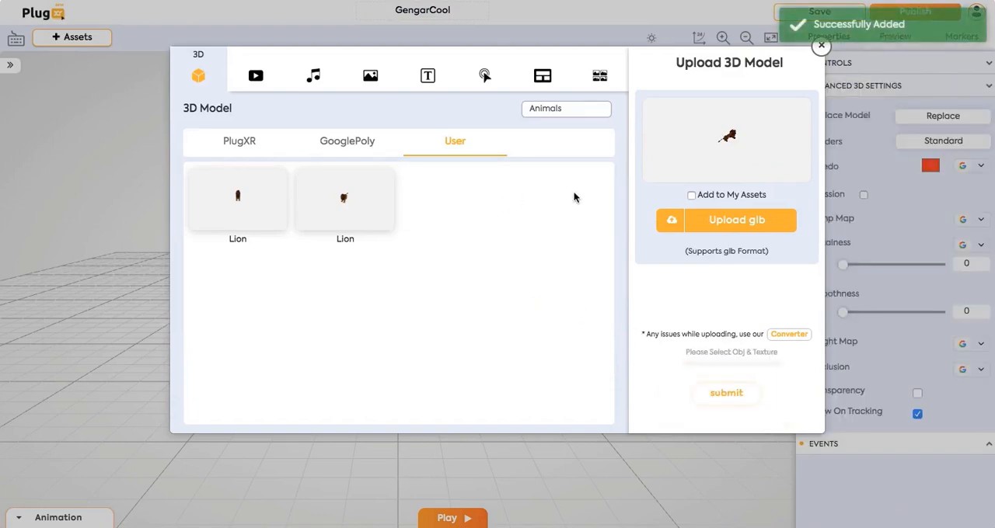
{"action": "left_click", "coordinate": [821, 47]}
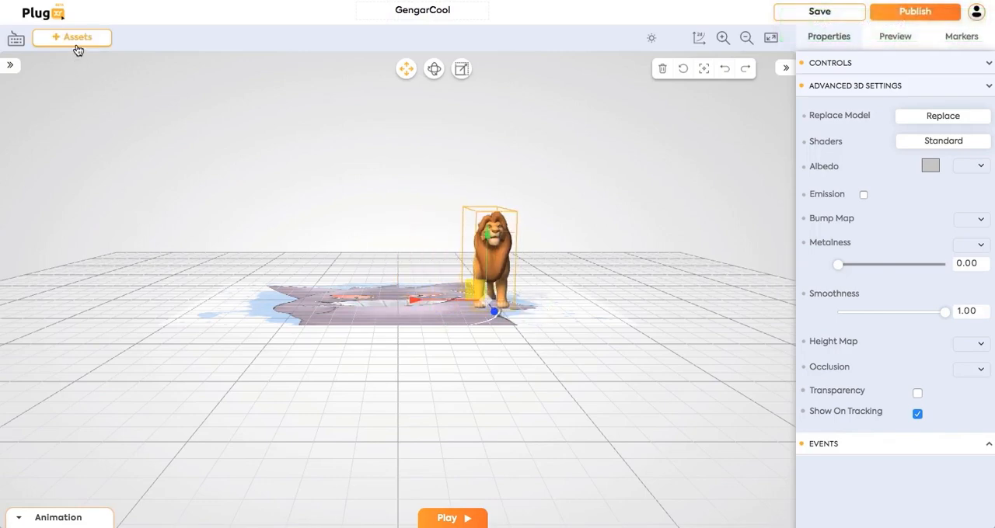
- Add a Pixabay stock video clip as a screen hovering over the Gengar marker
{"action": "left_click", "coordinate": [72, 37]}
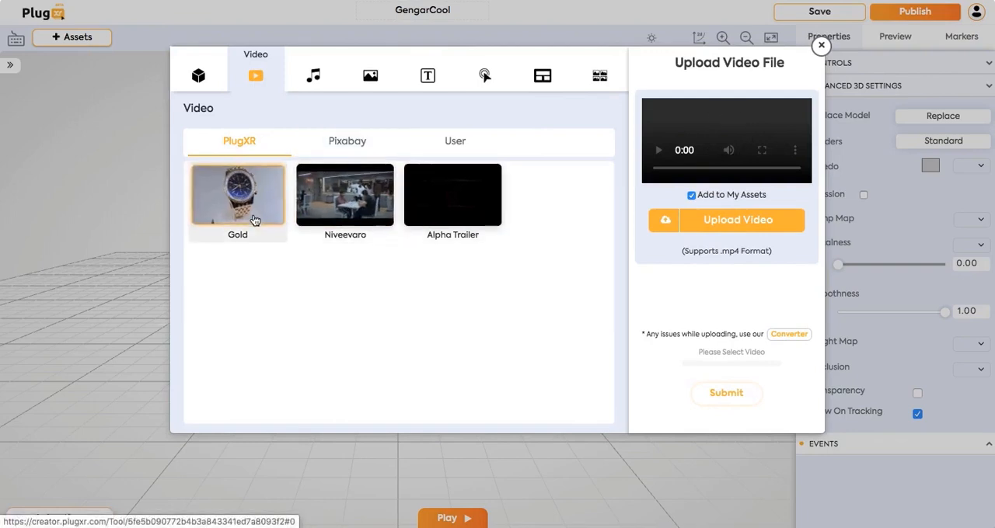
{"action": "left_click", "coordinate": [347, 140]}
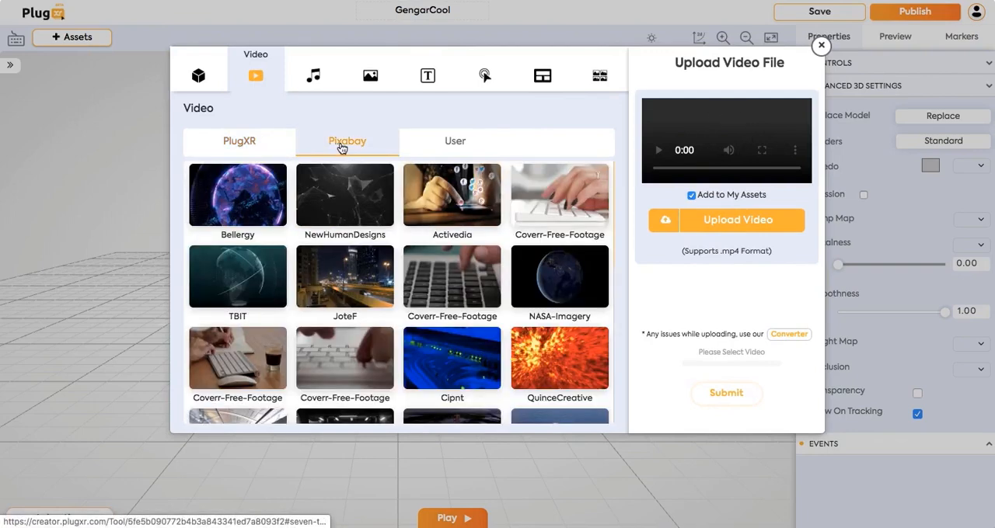
{"action": "scroll", "scroll_direction": "down", "scroll_amount": 3}
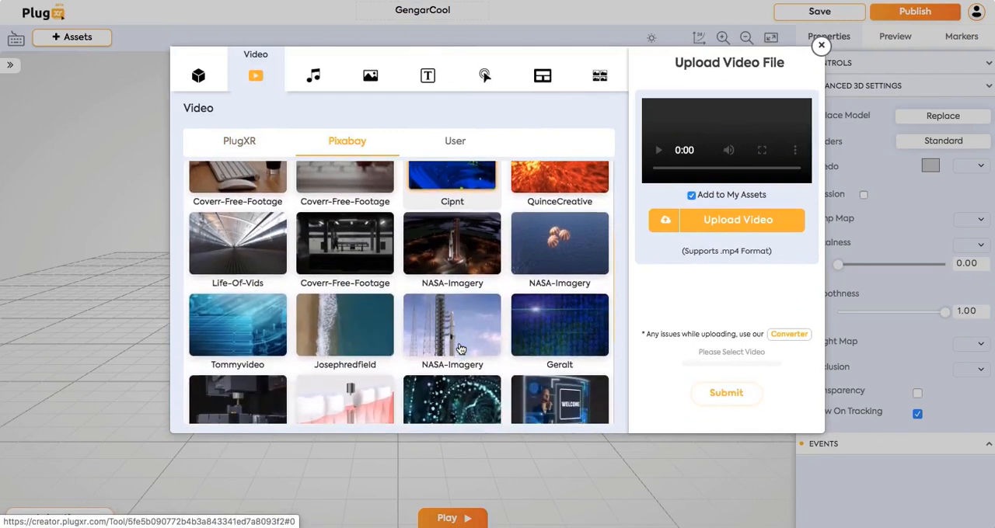
{"action": "scroll", "scroll_direction": "down", "scroll_amount": 3}
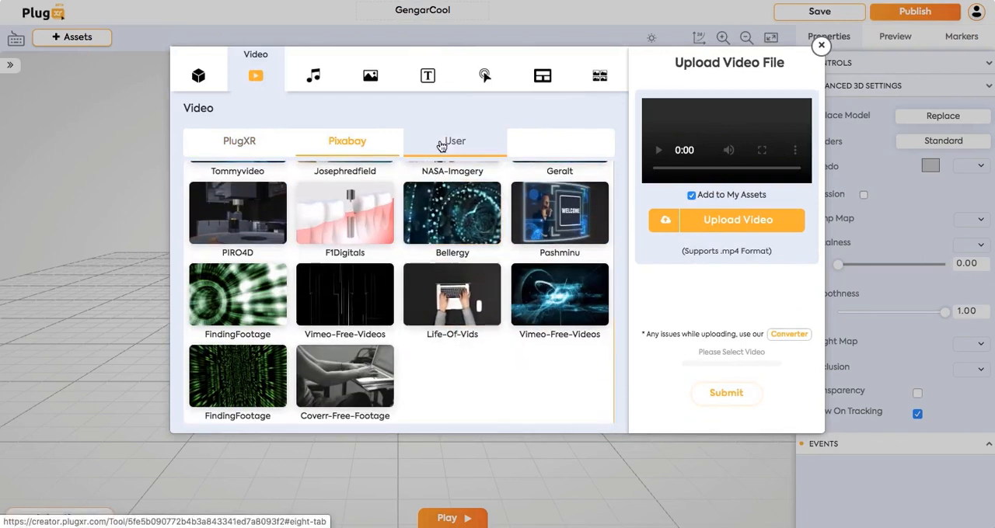
{"action": "left_click", "coordinate": [347, 140]}
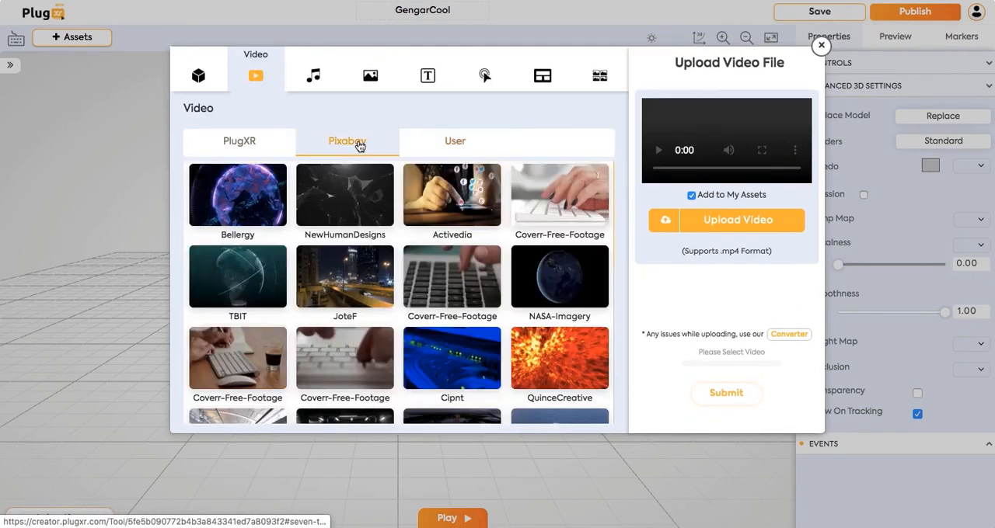
{"action": "left_click", "coordinate": [450, 196]}
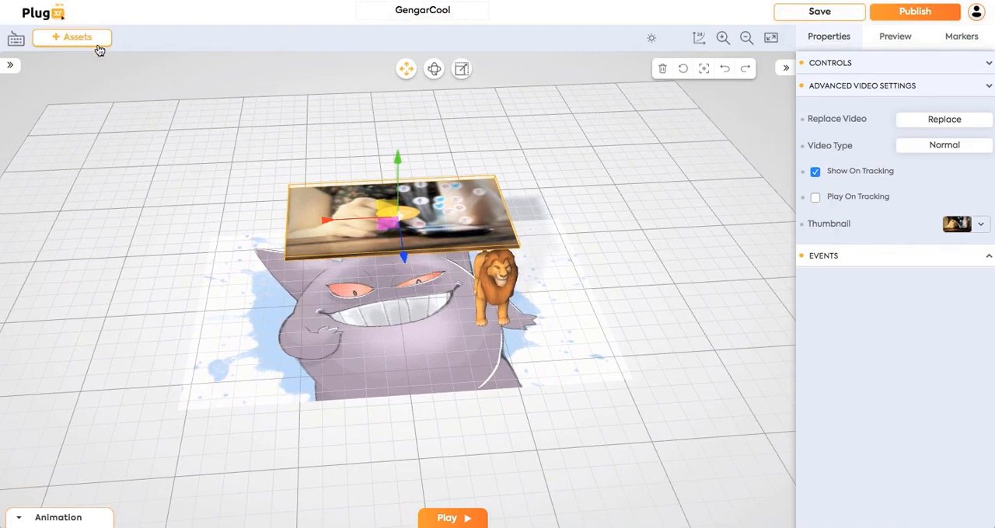
- Add the Avengers audio track from the Audio library to the scene
{"action": "left_click", "coordinate": [71, 38]}
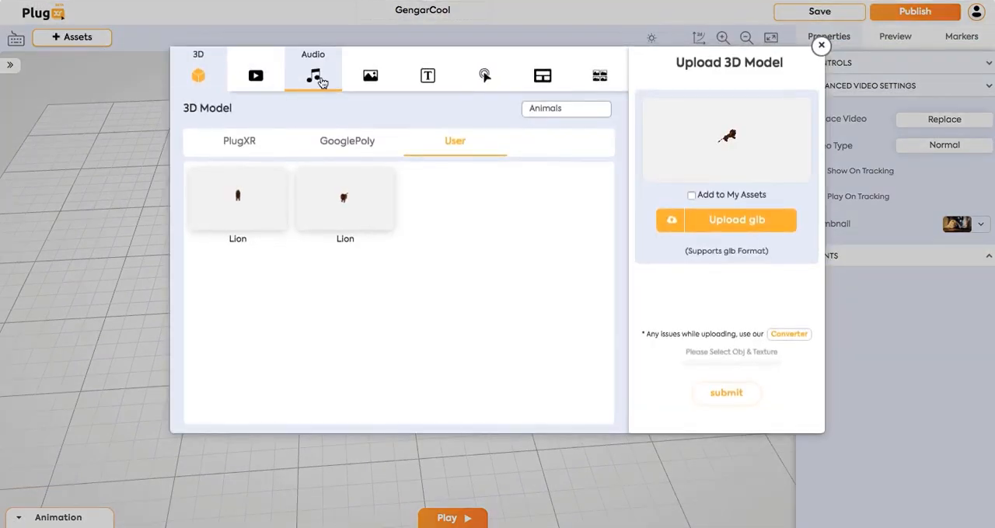
{"action": "left_click", "coordinate": [314, 75]}
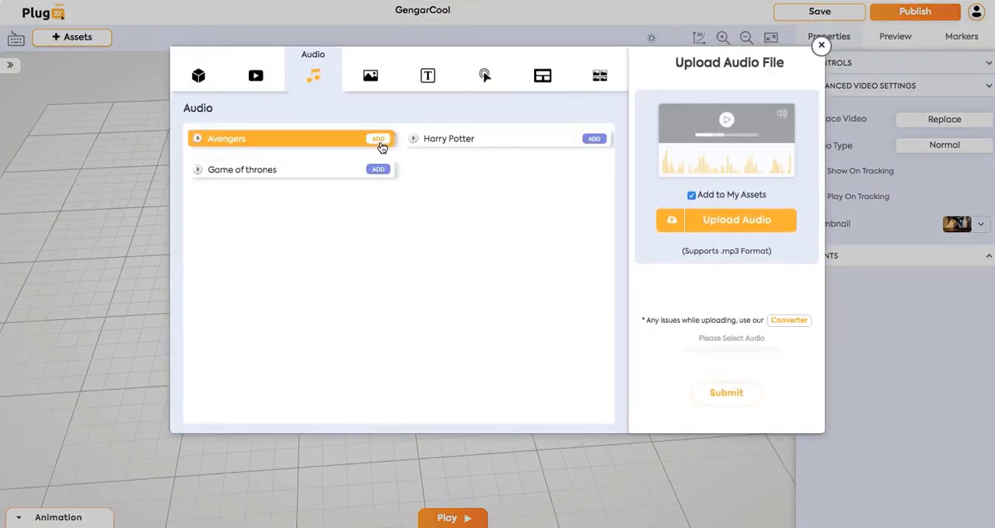
{"action": "left_click", "coordinate": [378, 138]}
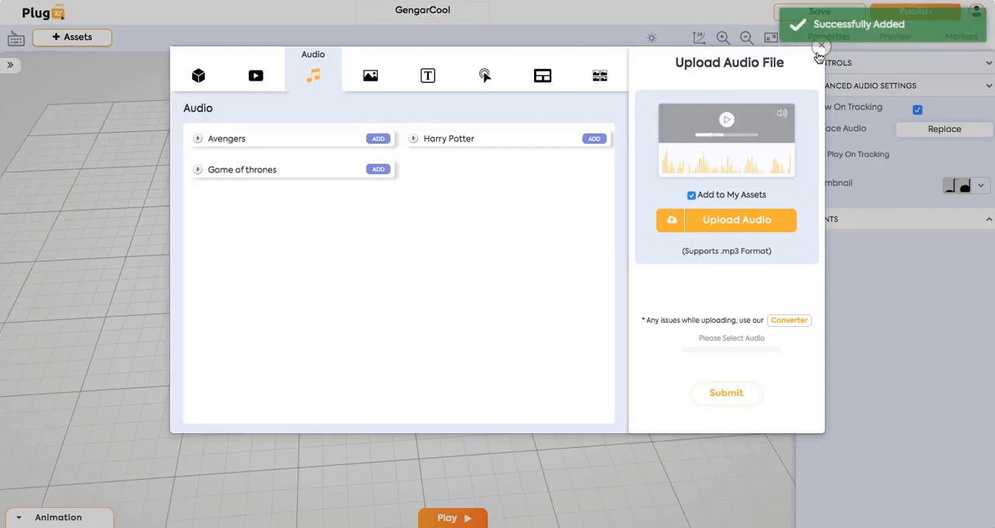
{"action": "left_click", "coordinate": [821, 46]}
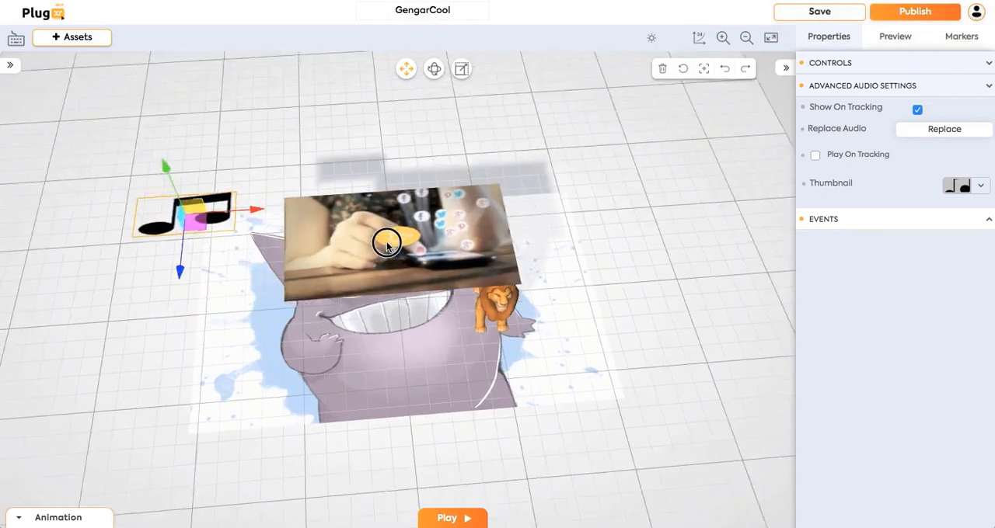
- Move the phone video so it sits raised and to the right of the Gengar marker
{"action": "left_click", "coordinate": [389, 245]}
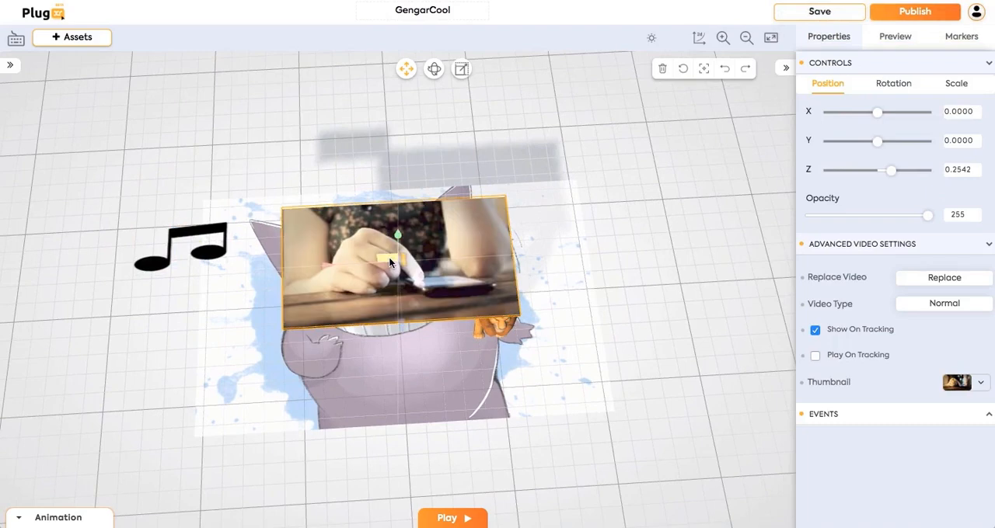
{"action": "left_click_drag", "start_coordinate": [391, 264], "coordinate": [402, 326]}
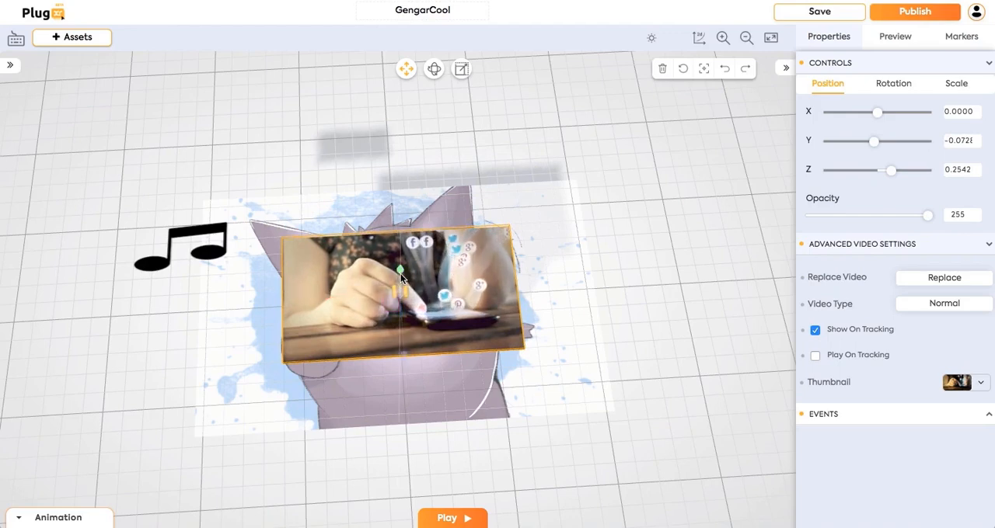
{"action": "left_click_drag", "start_coordinate": [889, 171], "coordinate": [908, 171]}
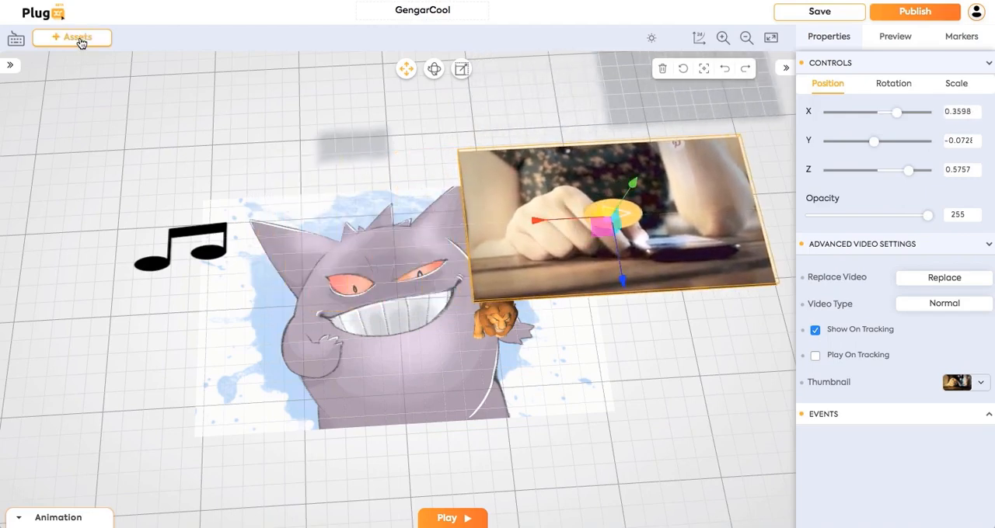
- Add the Man Walking video from the user's uploaded videos to the scene
{"action": "left_click", "coordinate": [72, 38]}
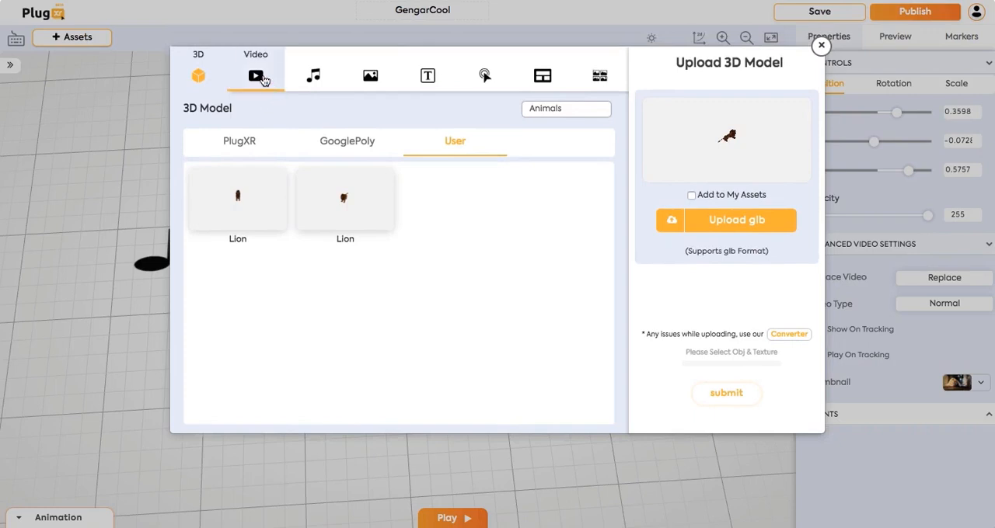
{"action": "left_click", "coordinate": [255, 75]}
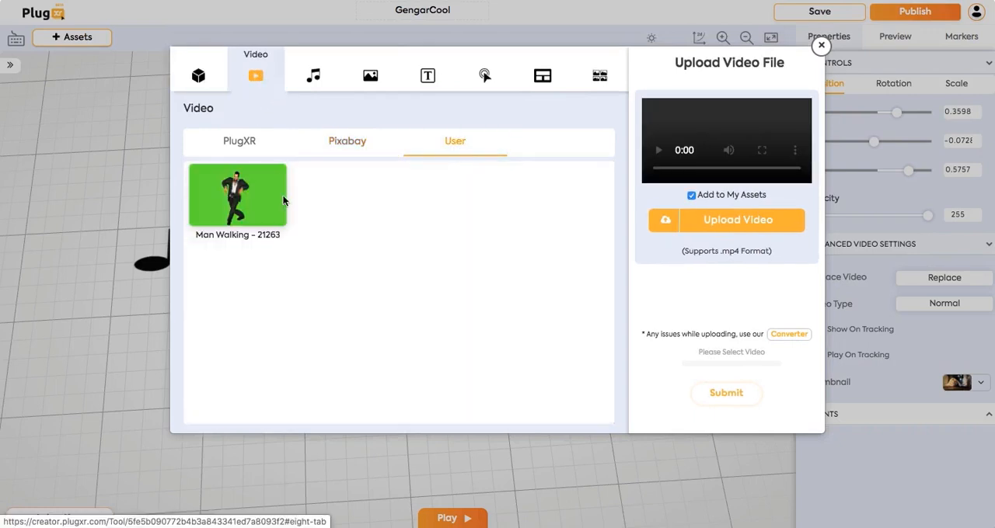
{"action": "left_click", "coordinate": [236, 194]}
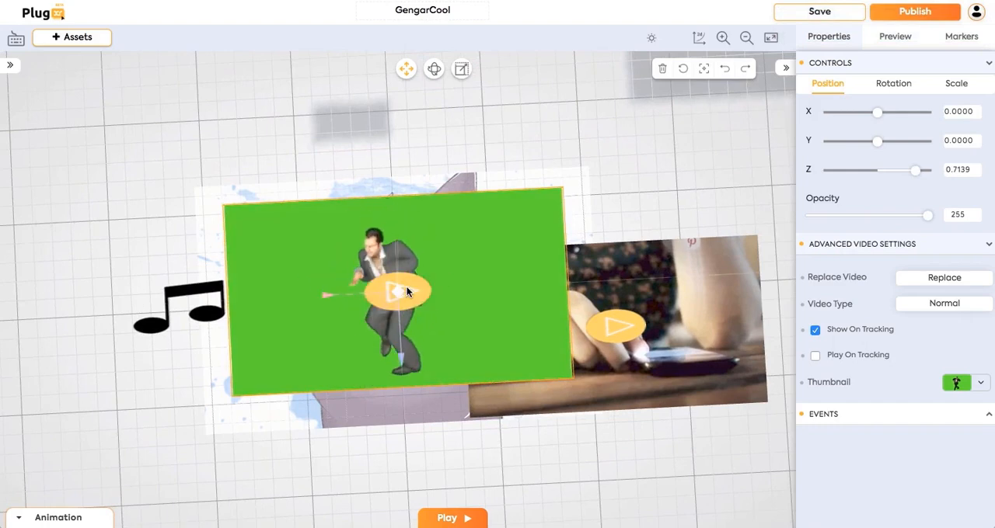
- Set the walking man's Video Type to GreenMat and move him right of the phone video
{"action": "left_click", "coordinate": [943, 303]}
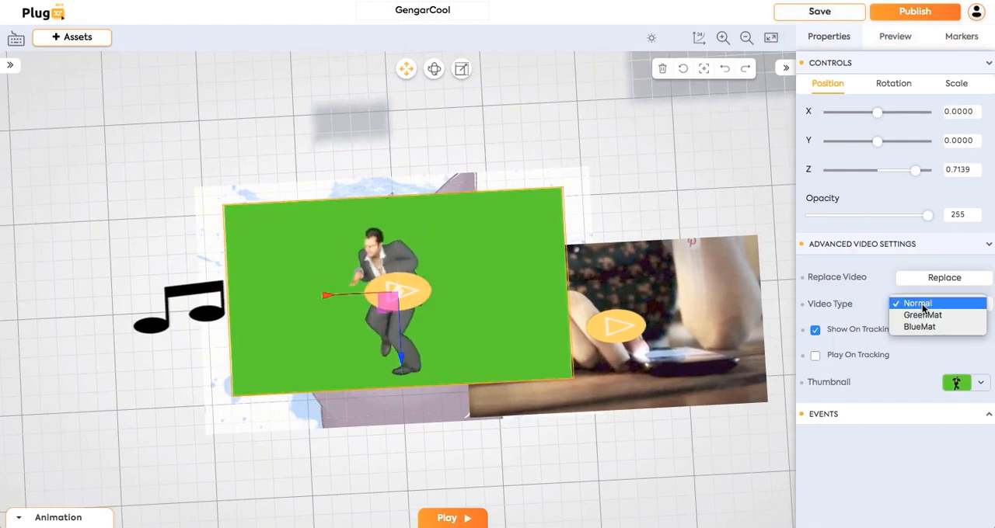
{"action": "left_click", "coordinate": [923, 314]}
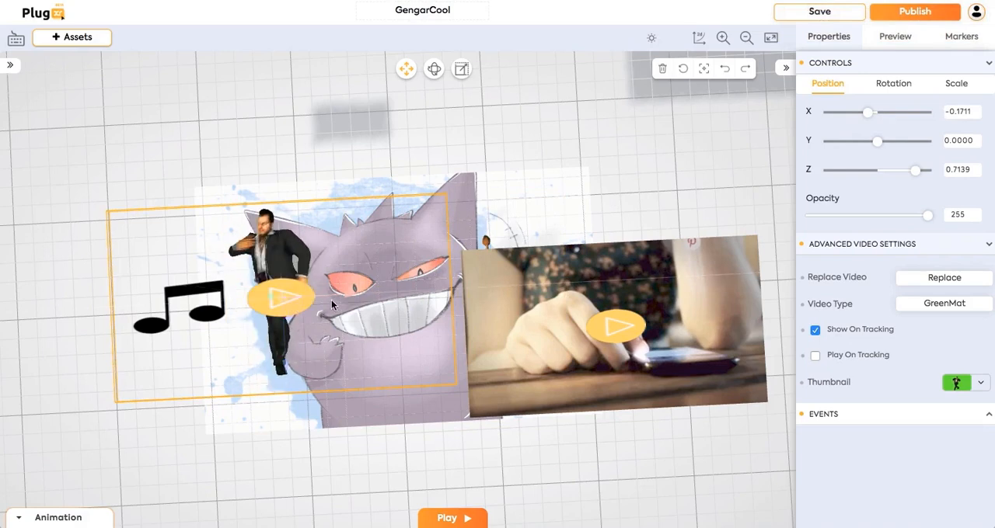
{"action": "left_click_drag", "start_coordinate": [867, 112], "coordinate": [904, 111]}
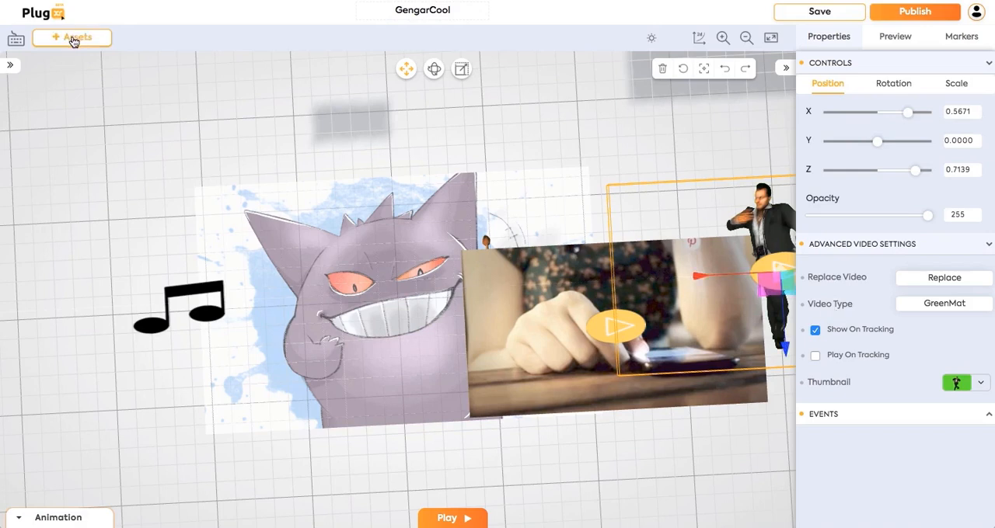
{"action": "left_click", "coordinate": [72, 37]}
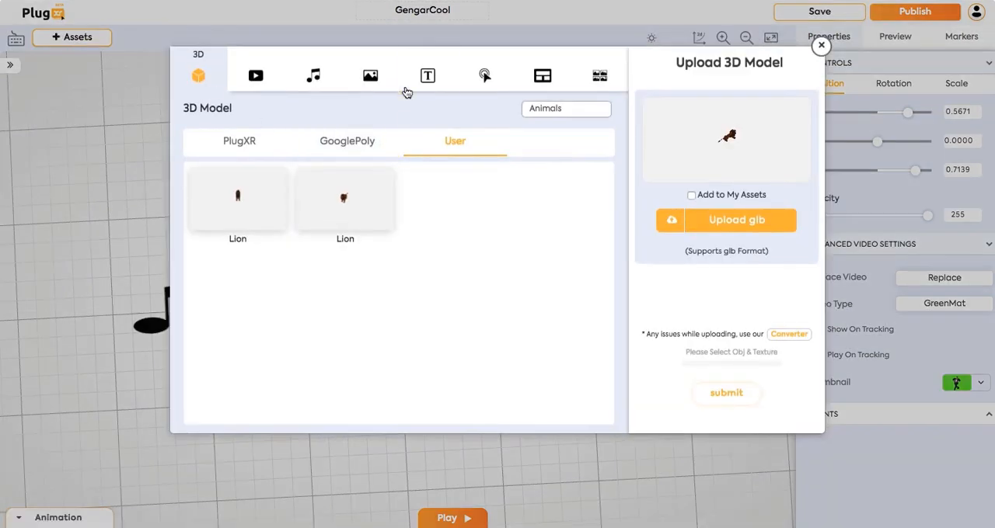
- Add the Harley-Davidson photo from Unsplash as an image panel beside the lion
{"action": "left_click", "coordinate": [370, 75]}
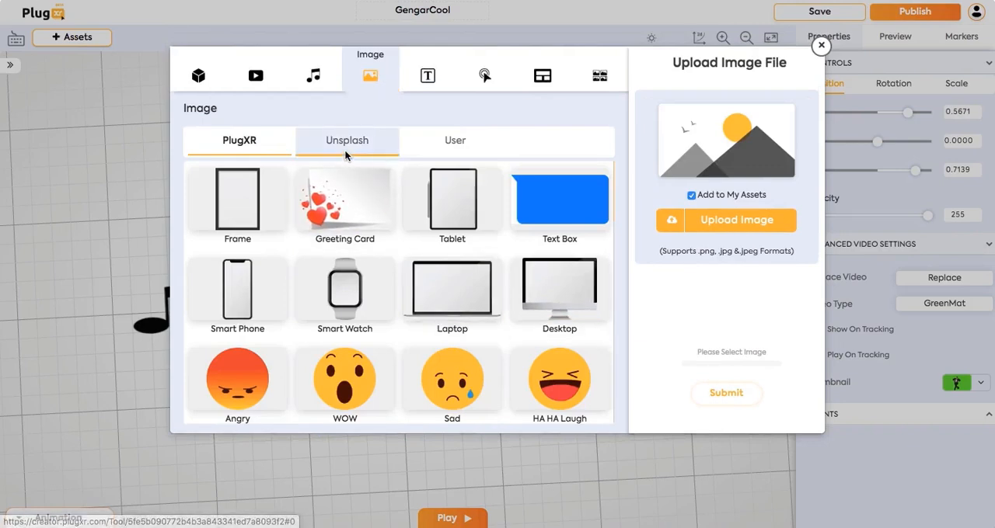
{"action": "left_click", "coordinate": [345, 139]}
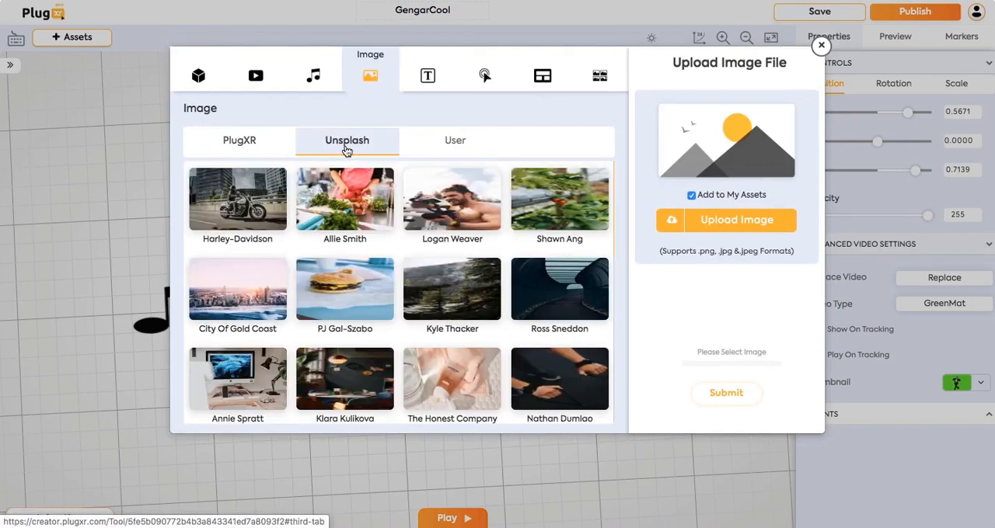
{"action": "left_click", "coordinate": [454, 140]}
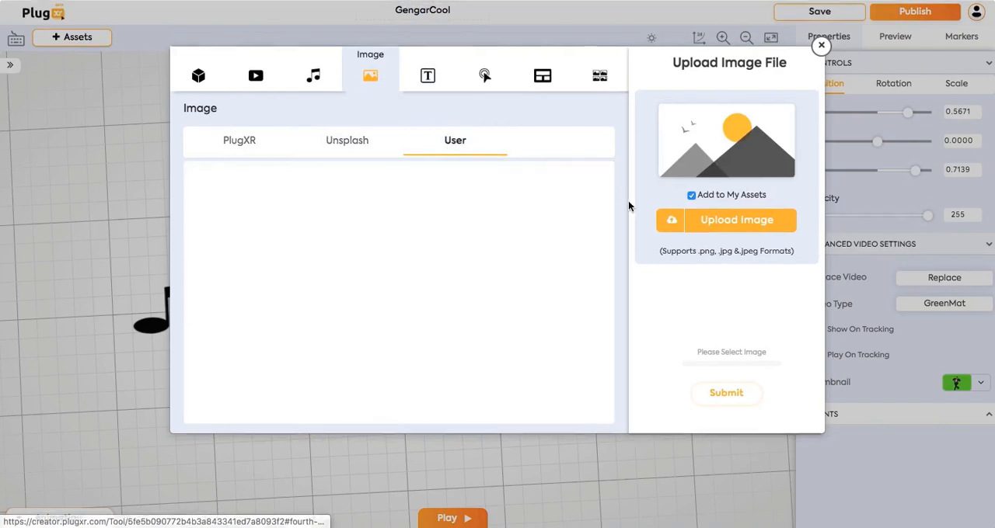
{"action": "left_click", "coordinate": [346, 140]}
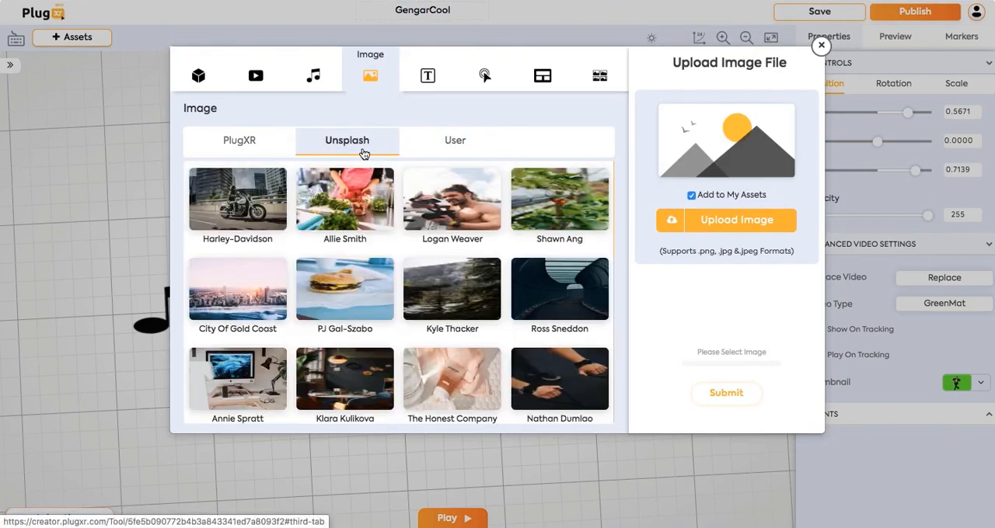
{"action": "left_click", "coordinate": [236, 199]}
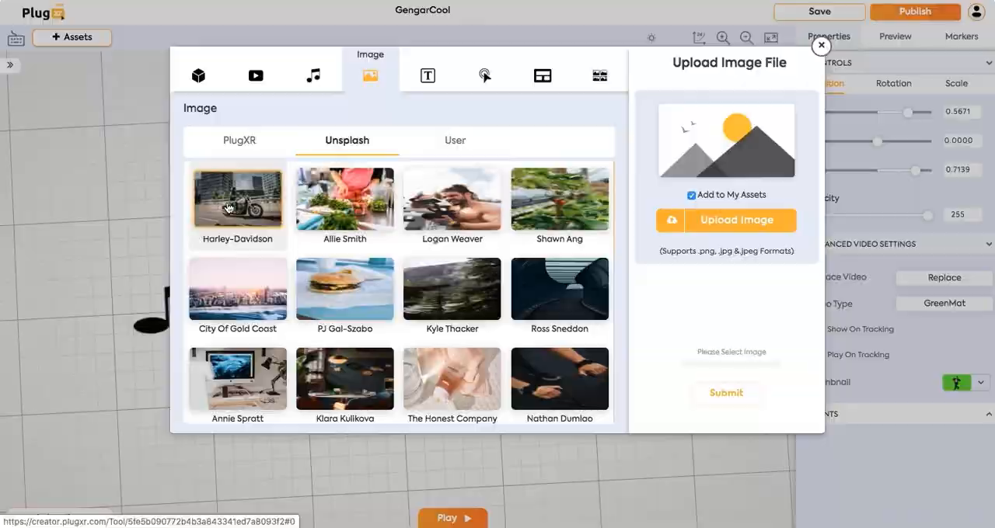
{"action": "left_click", "coordinate": [236, 199]}
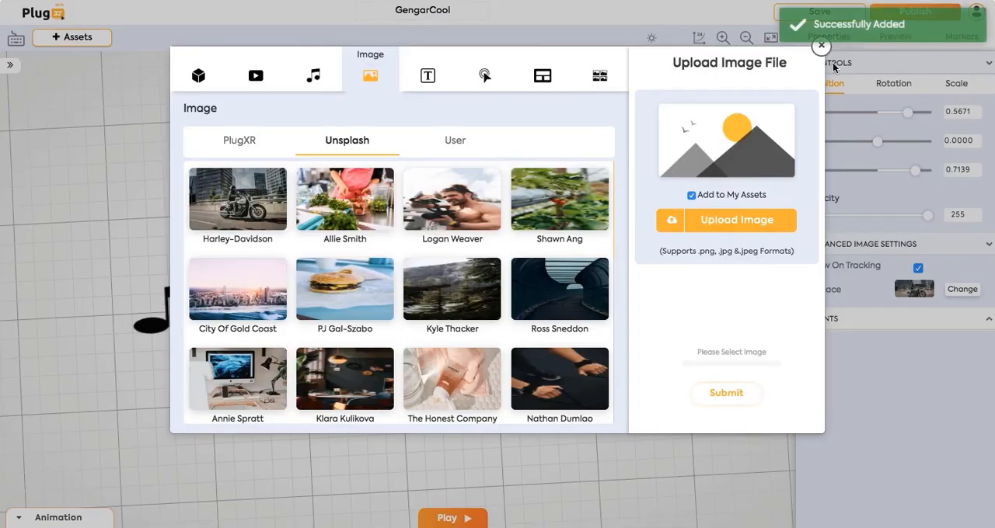
{"action": "left_click", "coordinate": [821, 46]}
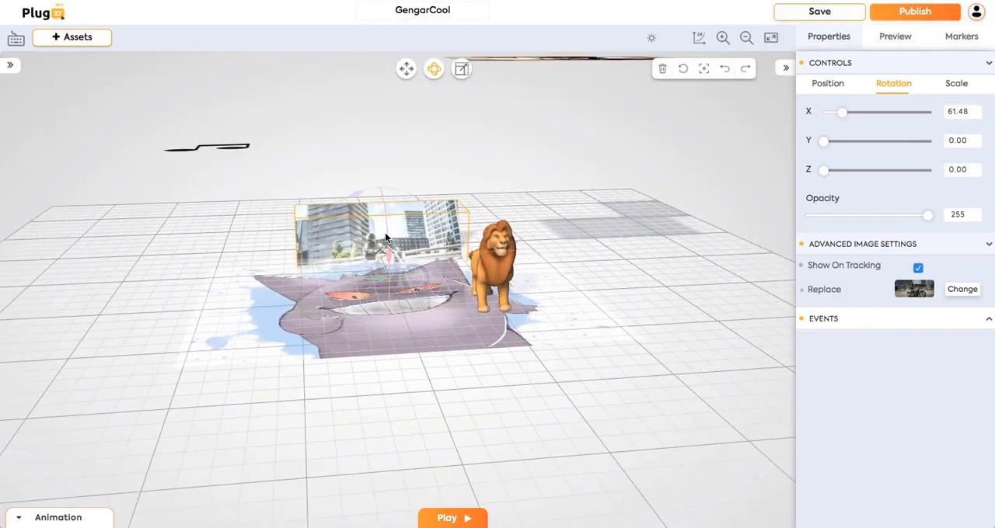
- Raise the Harley-Davidson photo so it stands upright above the Gengar marker
{"action": "left_click_drag", "start_coordinate": [841, 112], "coordinate": [849, 112]}
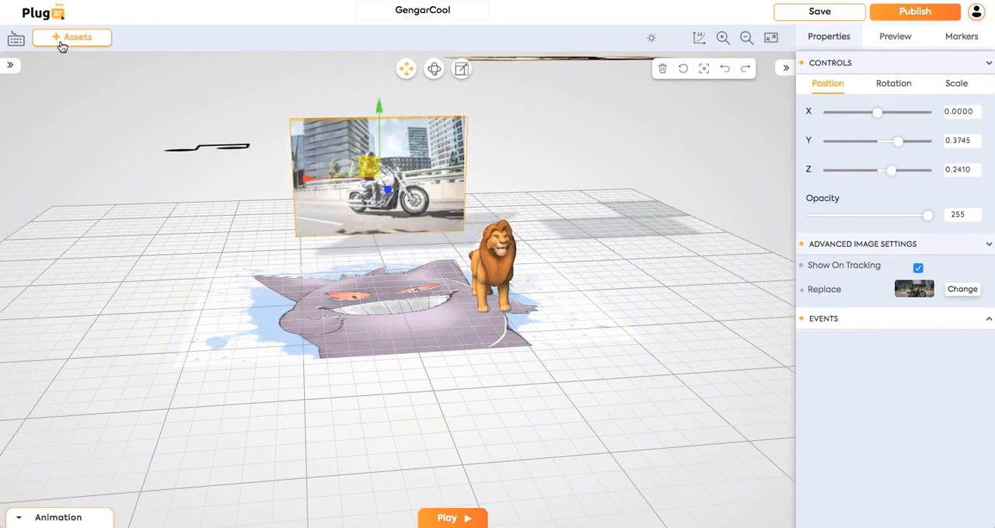
{"action": "left_click", "coordinate": [71, 37]}
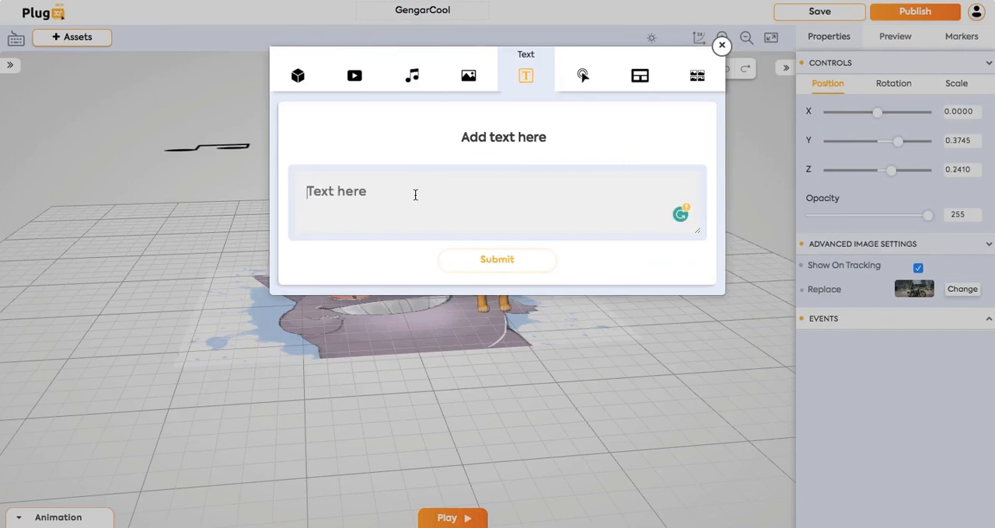
- Create orange 3D text reading 'helped' in front of Gengar
{"action": "type", "text": "helped"}
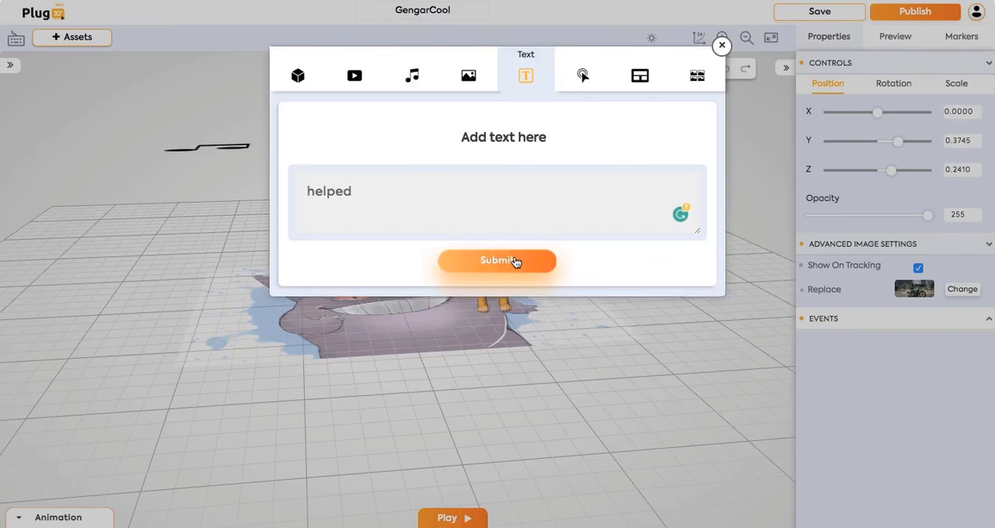
{"action": "left_click", "coordinate": [497, 261]}
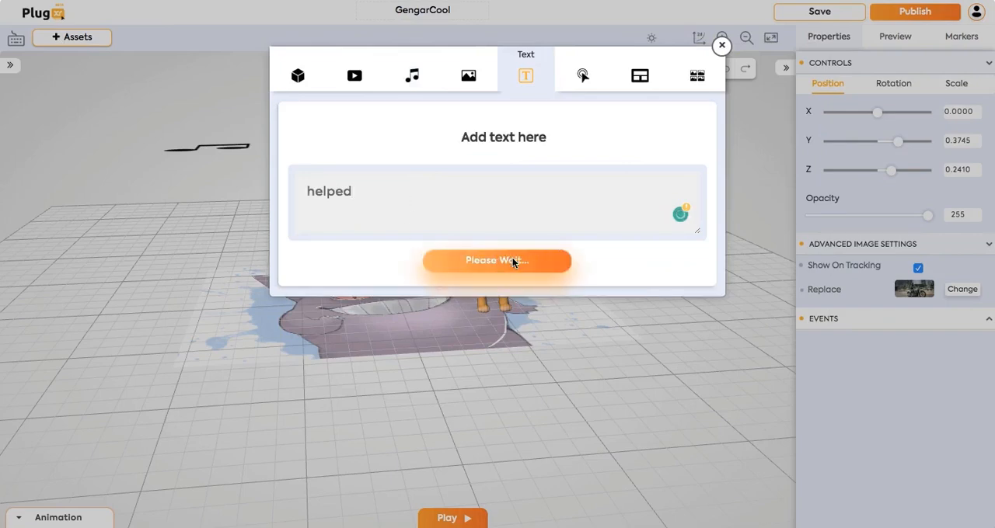
{"action": "left_click", "coordinate": [498, 261]}
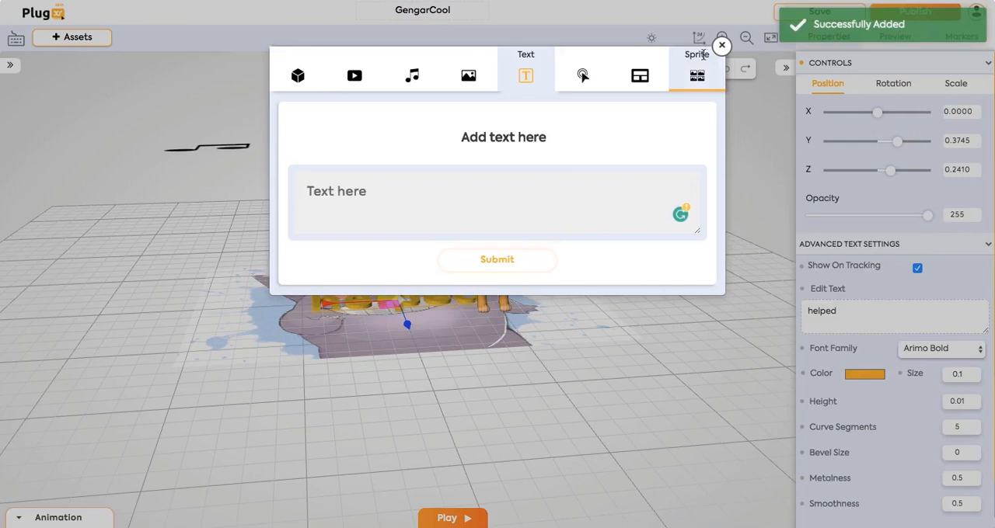
{"action": "left_click", "coordinate": [721, 45]}
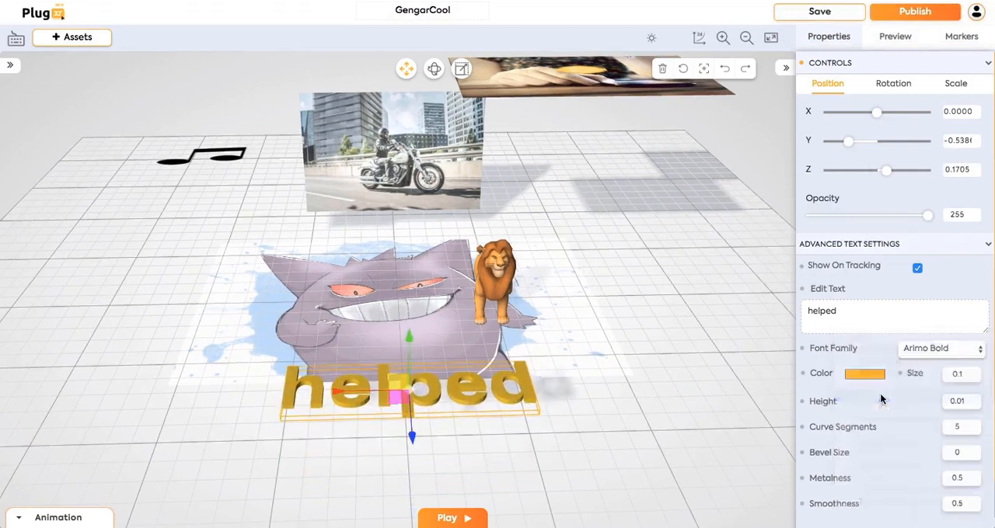
- Colour the 3D text 'helped' blue from the colour choices
{"action": "left_click", "coordinate": [865, 373]}
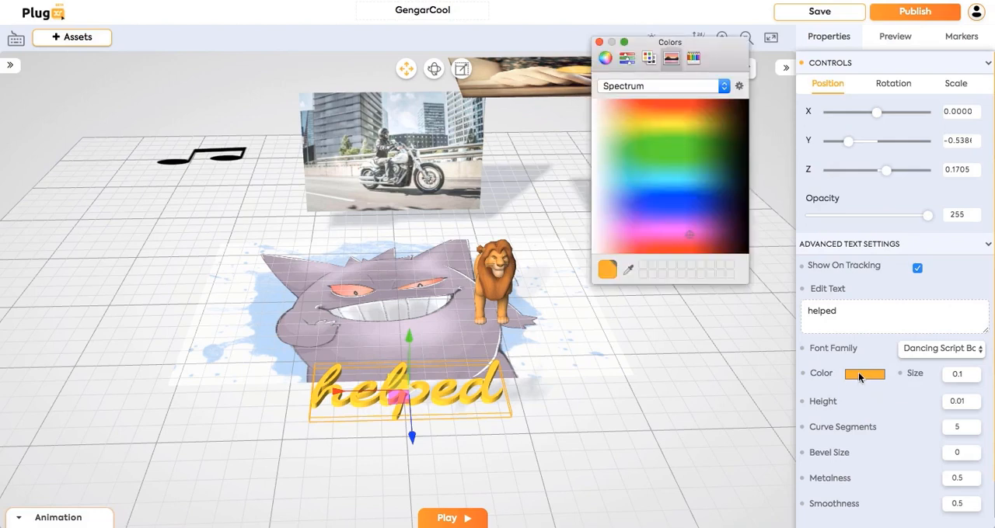
{"action": "left_click", "coordinate": [674, 210]}
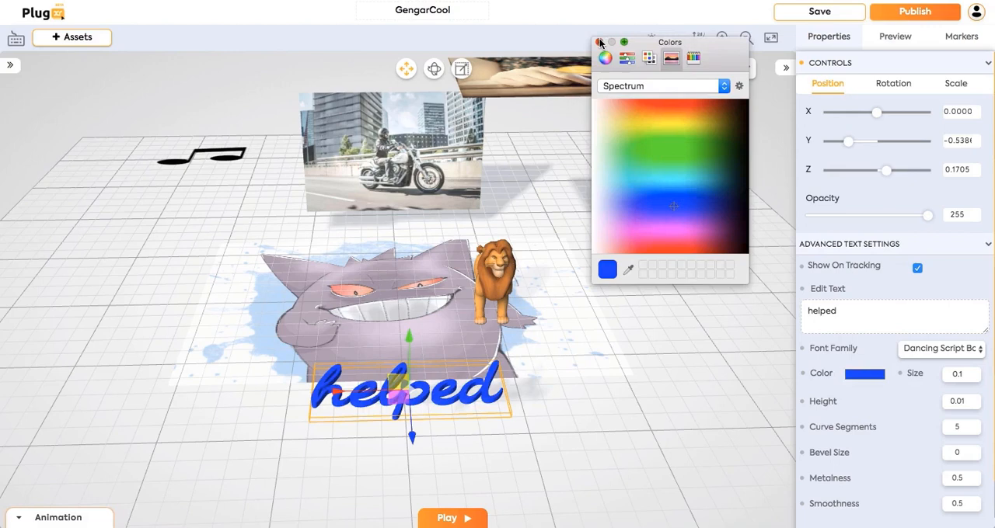
{"action": "left_click", "coordinate": [600, 42]}
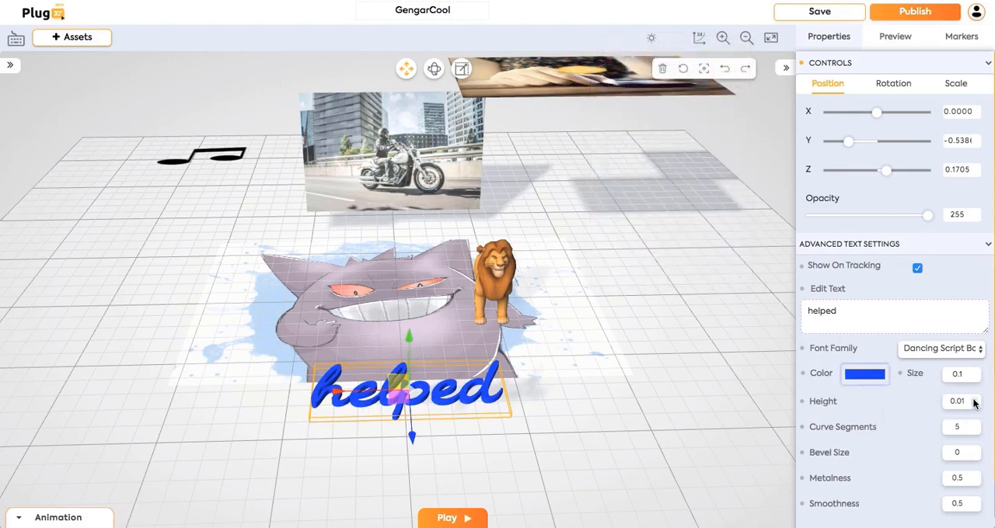
- Raise the text's curve segments from 5 to 10 in Advanced Text Settings
{"action": "left_click", "coordinate": [973, 398]}
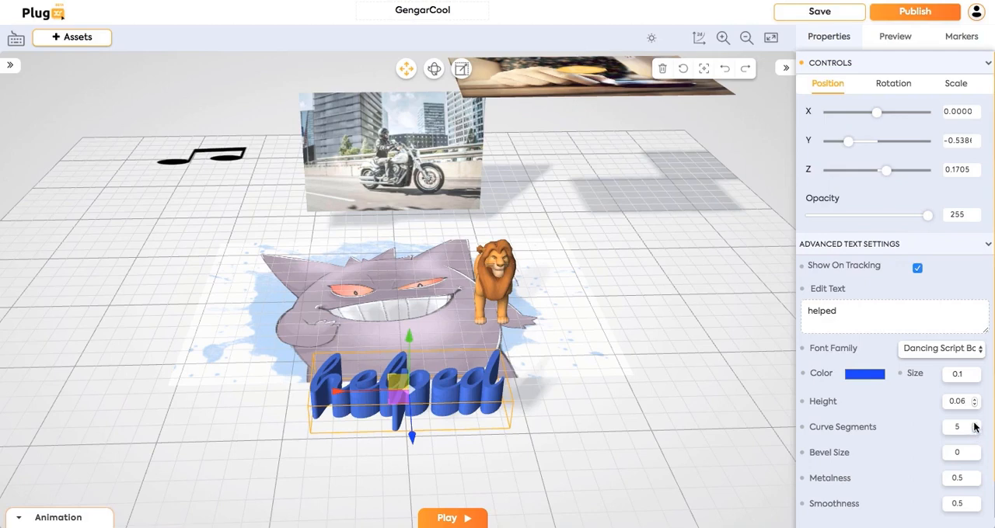
{"action": "left_click", "coordinate": [973, 423]}
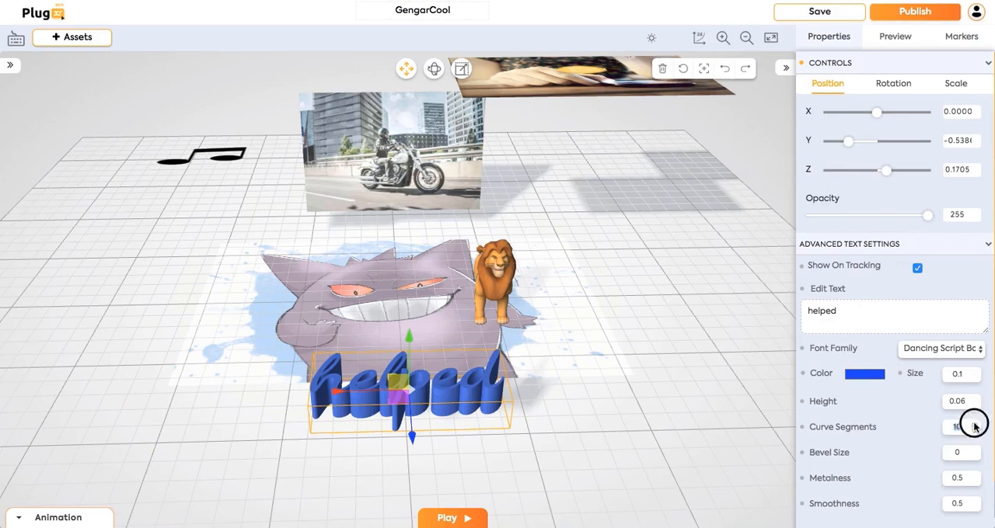
{"action": "left_click", "coordinate": [973, 423]}
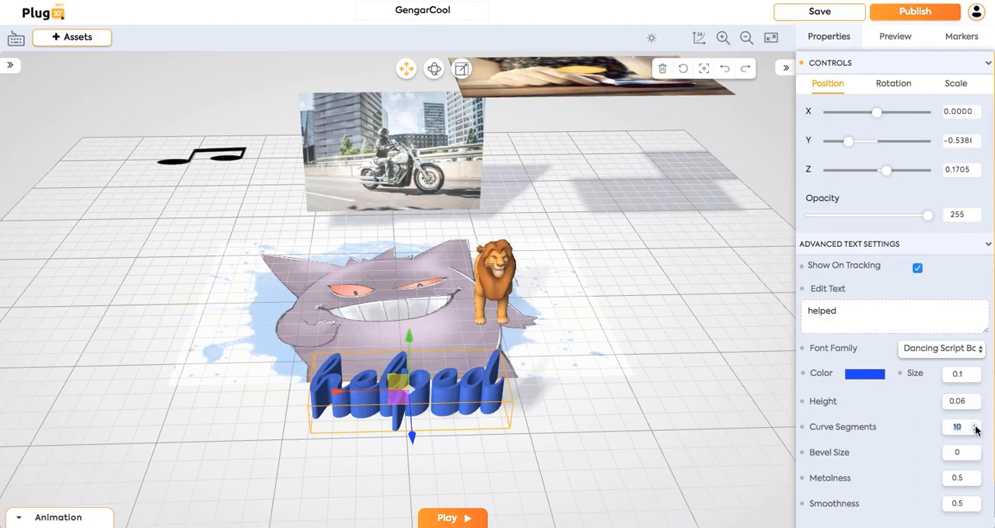
{"action": "mouse_move", "coordinate": [967, 444]}
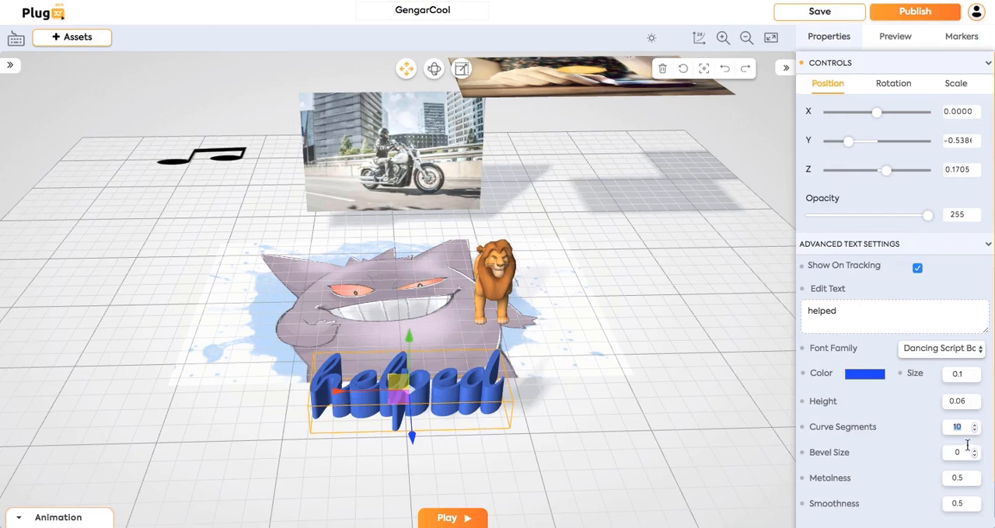
{"action": "scroll", "scroll_direction": "down", "scroll_amount": 3}
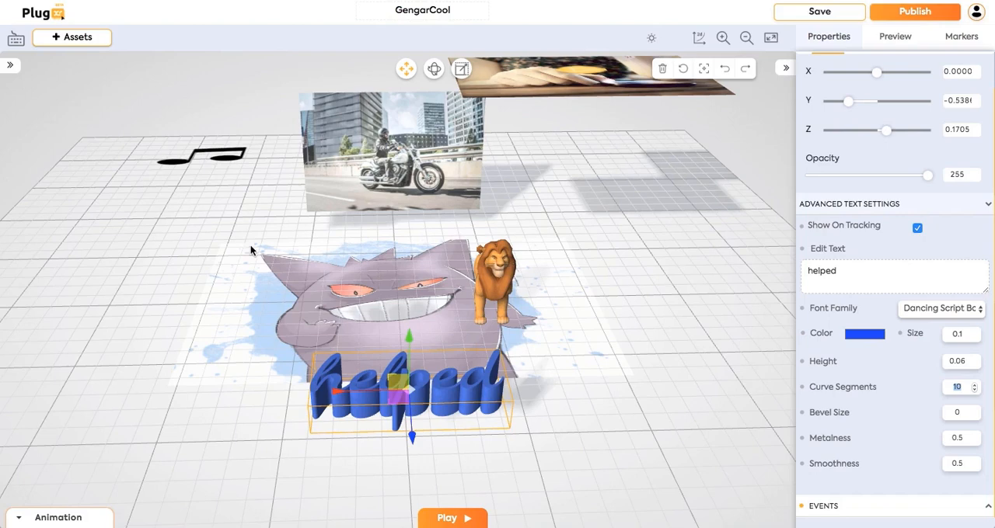
{"action": "left_click", "coordinate": [71, 38]}
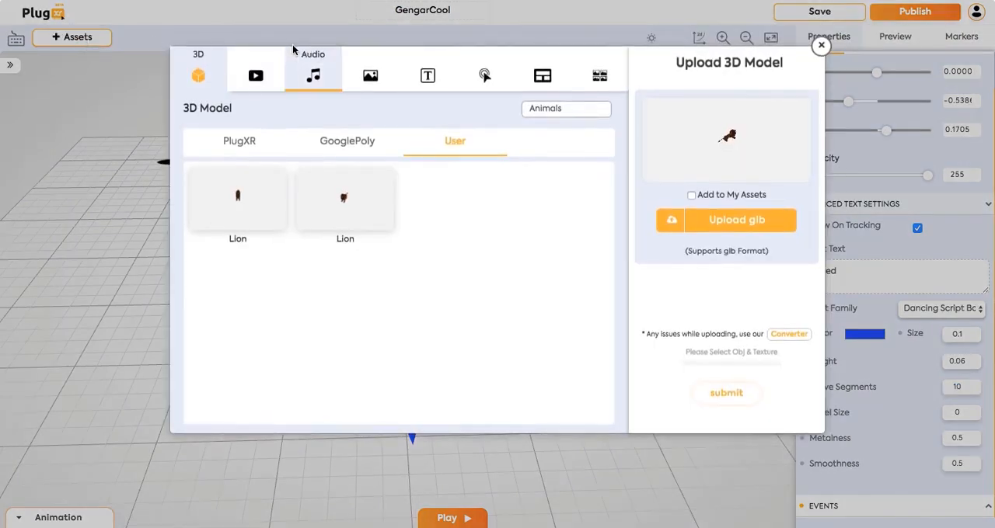
{"action": "left_click", "coordinate": [581, 75]}
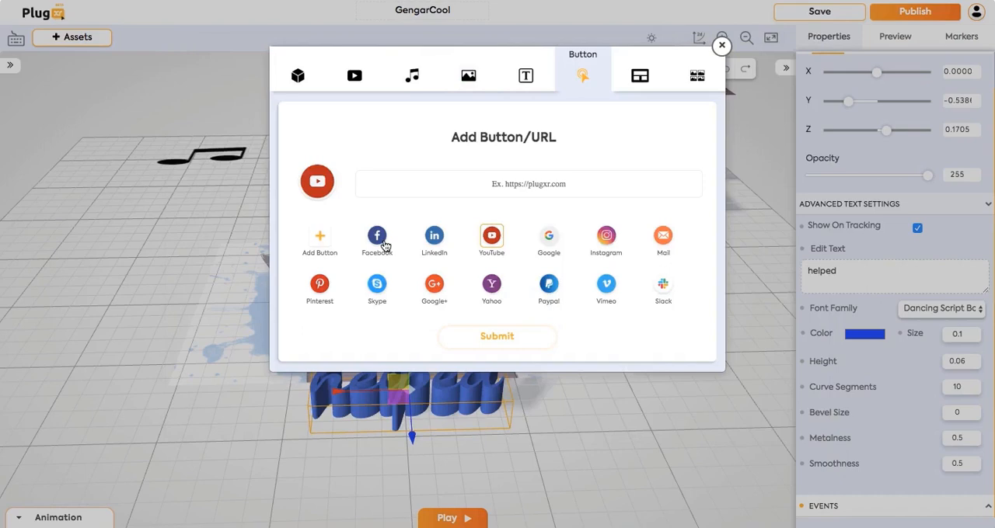
{"action": "left_click", "coordinate": [376, 237]}
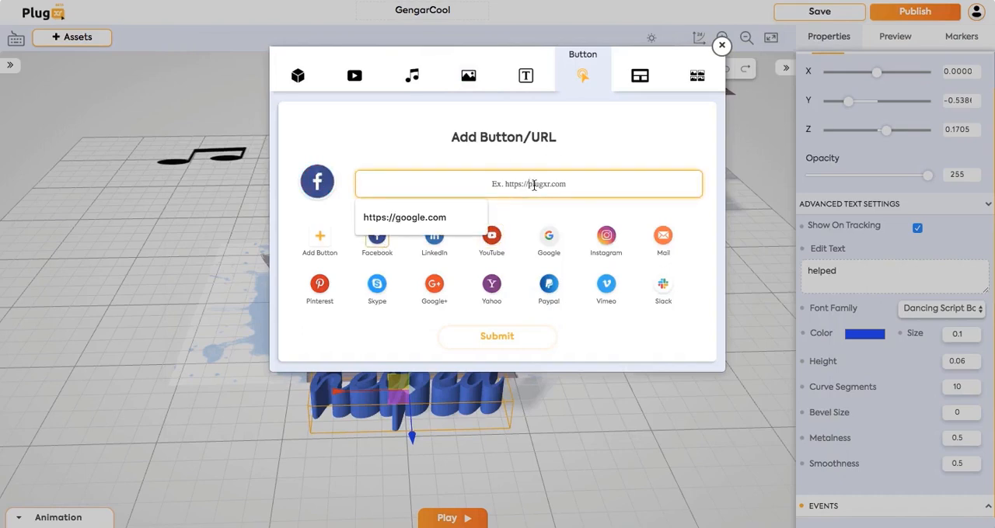
{"action": "left_click", "coordinate": [405, 217]}
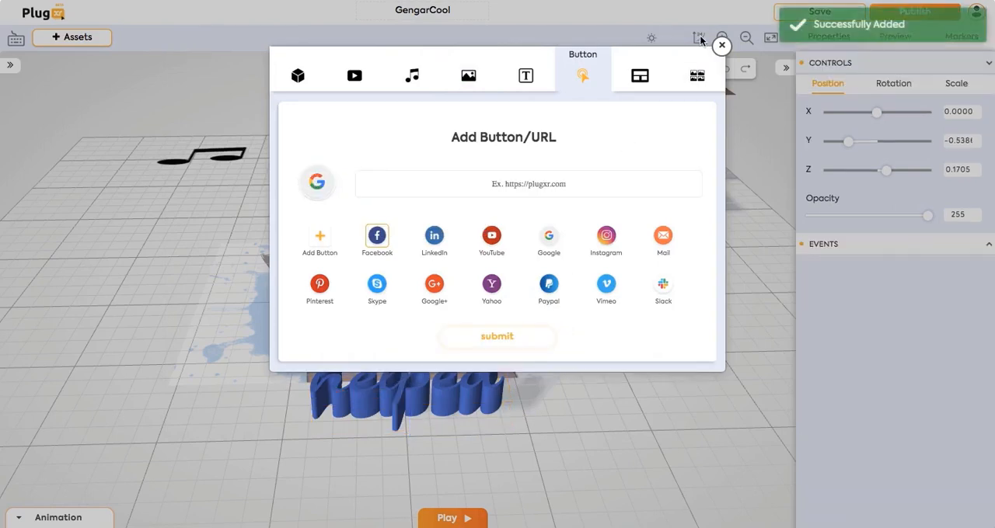
- Place the new Google button in the scene to the left of Gengar
{"action": "left_click", "coordinate": [721, 45]}
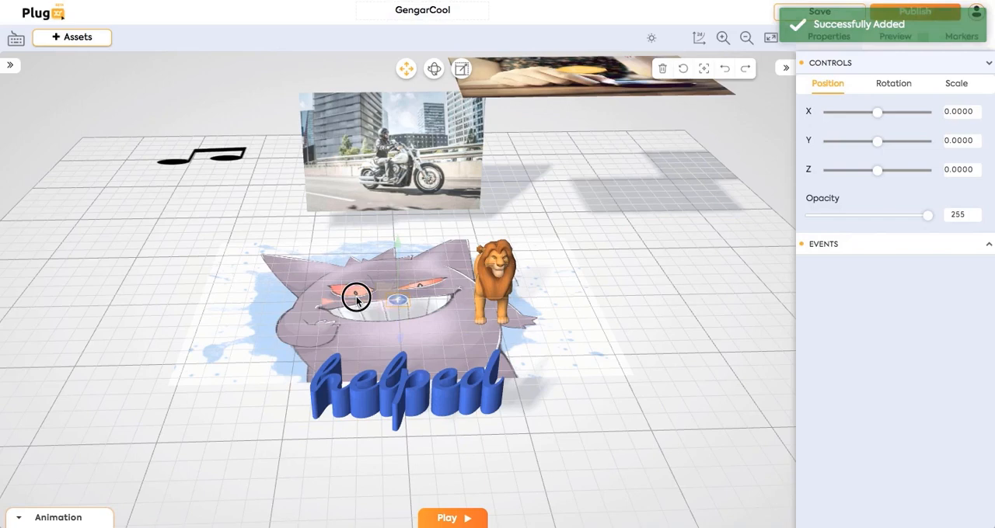
{"action": "left_click_drag", "start_coordinate": [356, 297], "coordinate": [151, 280]}
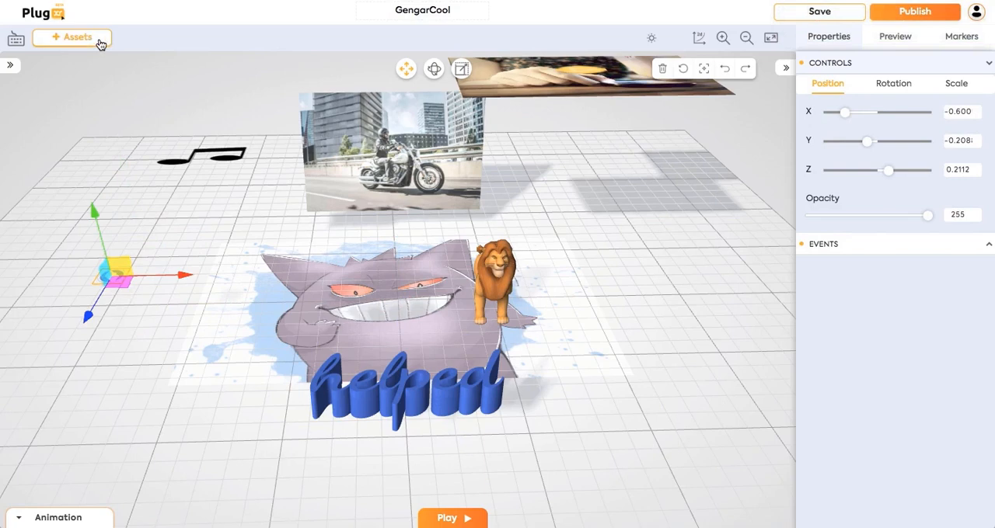
{"action": "left_click", "coordinate": [72, 38]}
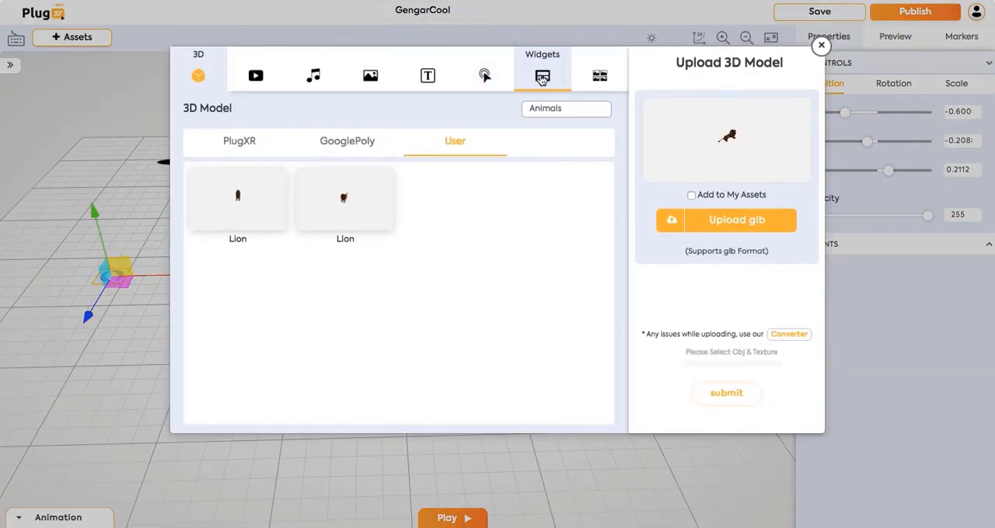
- Add a Slideshow widget and position it left of Gengar near the marker
{"action": "left_click", "coordinate": [541, 75]}
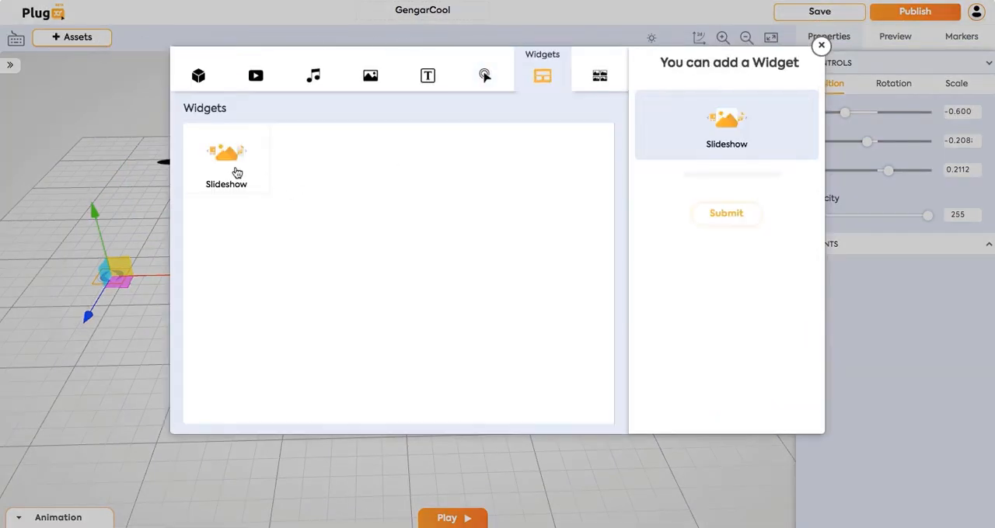
{"action": "left_click", "coordinate": [726, 213]}
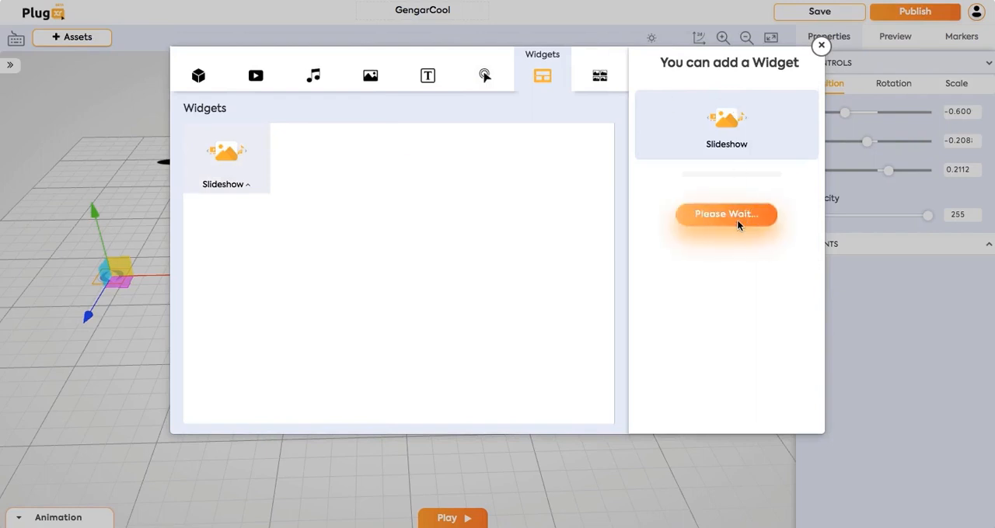
{"action": "left_click", "coordinate": [726, 214]}
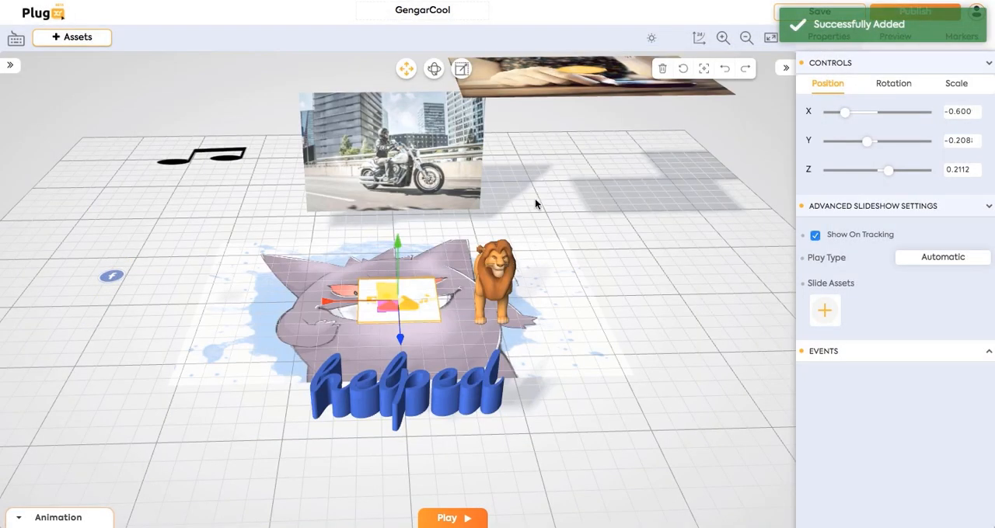
{"action": "left_click_drag", "start_coordinate": [396, 303], "coordinate": [246, 303]}
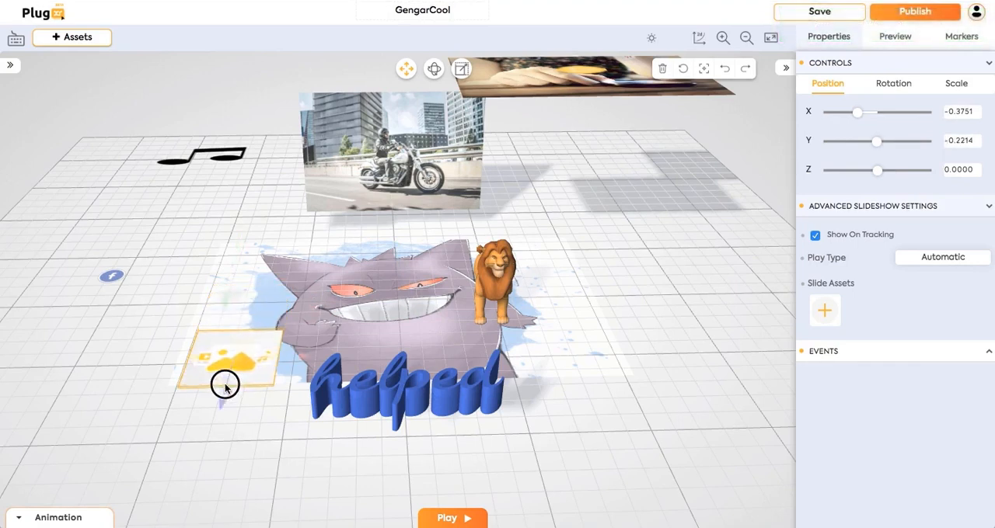
{"action": "left_click_drag", "start_coordinate": [225, 385], "coordinate": [217, 279]}
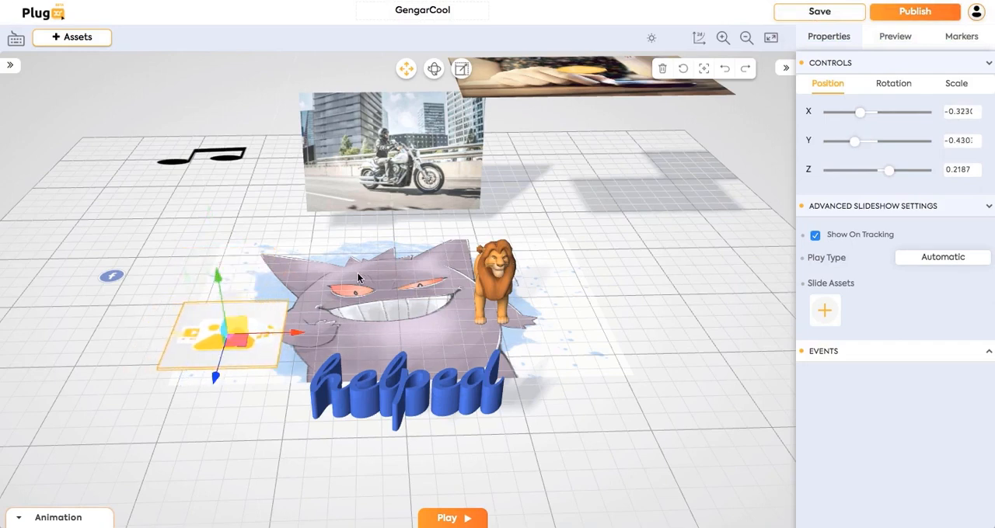
{"action": "mouse_move", "coordinate": [162, 121]}
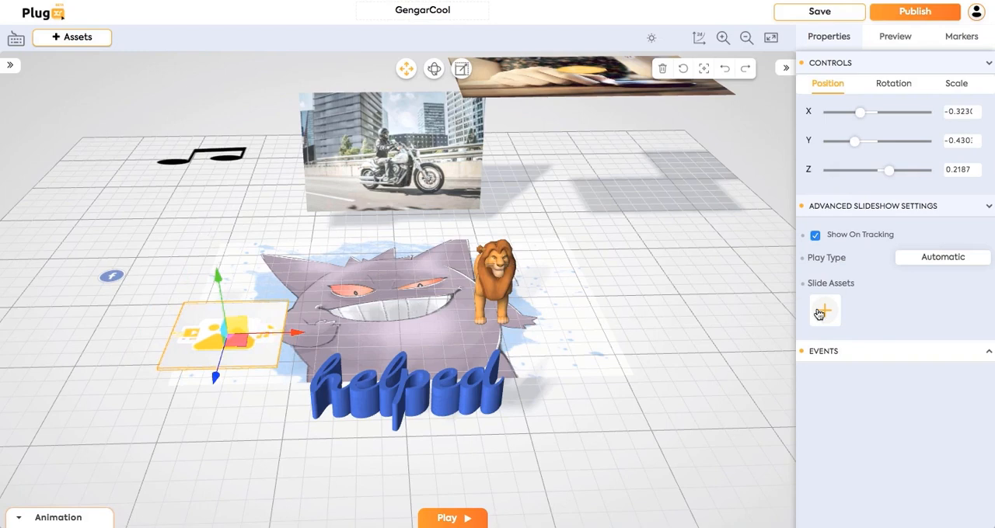
- Queue gengar.jpg, the Man Walking video and the Squirtle PNG as slideshow slides
{"action": "left_click", "coordinate": [824, 311]}
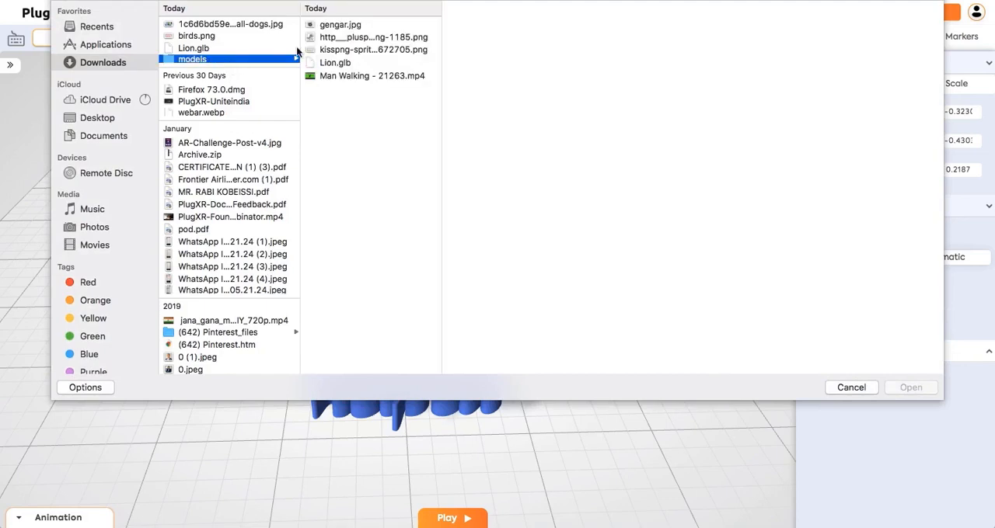
{"action": "left_click", "coordinate": [339, 25]}
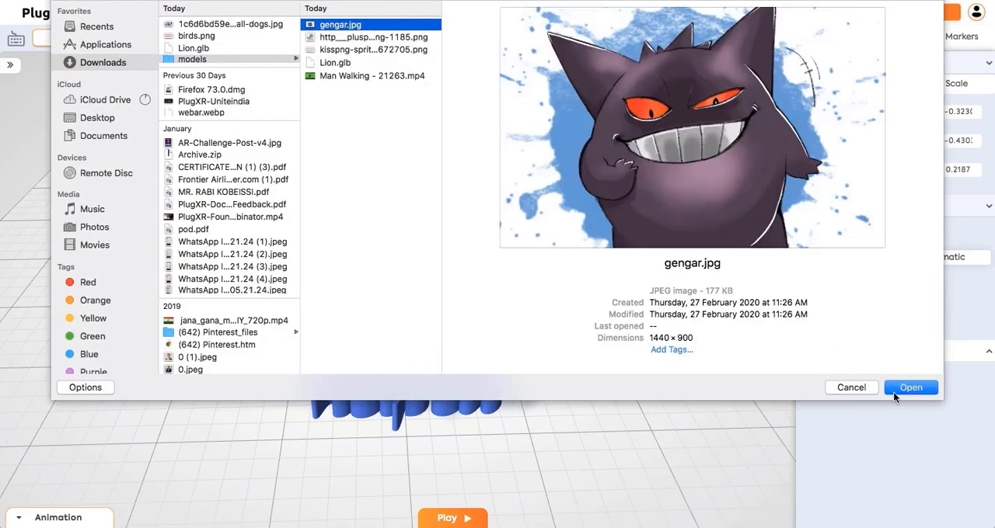
{"action": "left_click", "coordinate": [910, 387]}
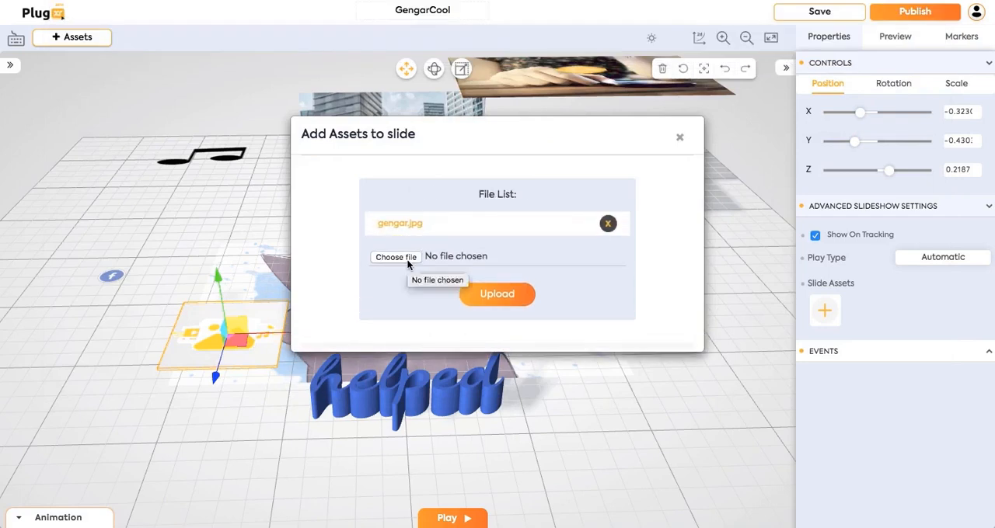
{"action": "left_click", "coordinate": [394, 257]}
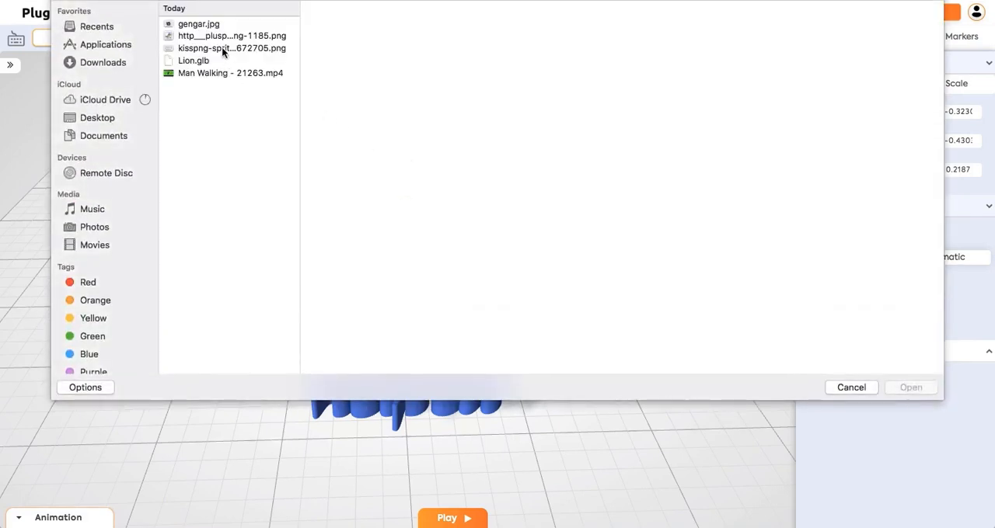
{"action": "left_click", "coordinate": [230, 73]}
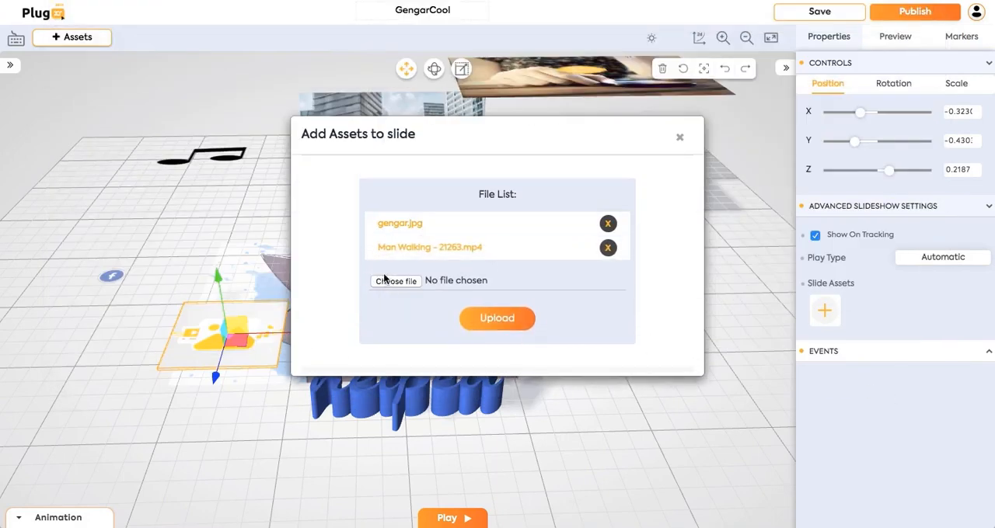
{"action": "left_click", "coordinate": [394, 280]}
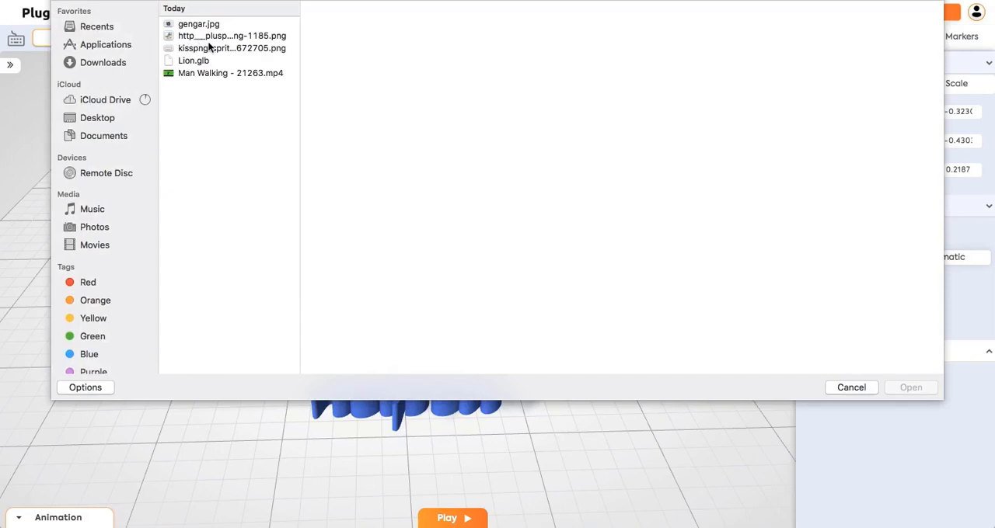
{"action": "left_click", "coordinate": [230, 36]}
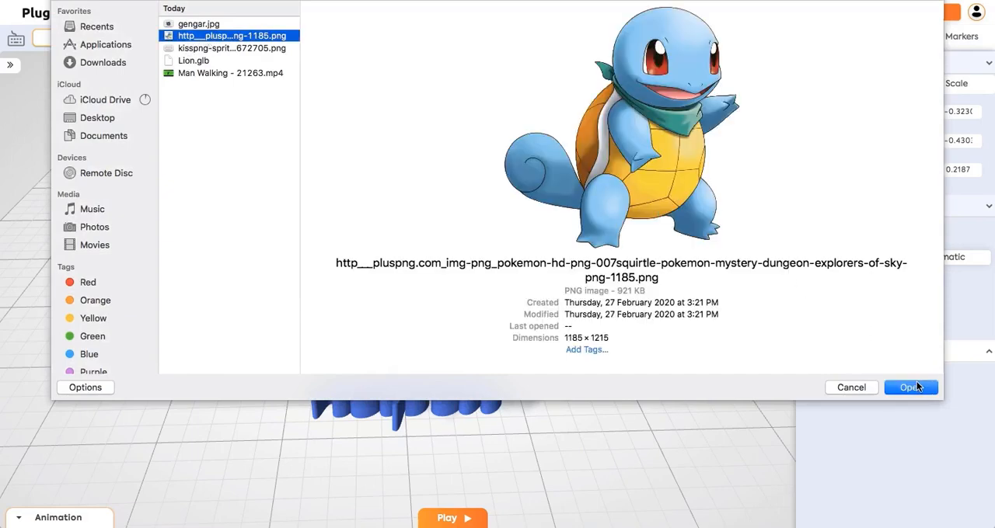
{"action": "left_click", "coordinate": [911, 387]}
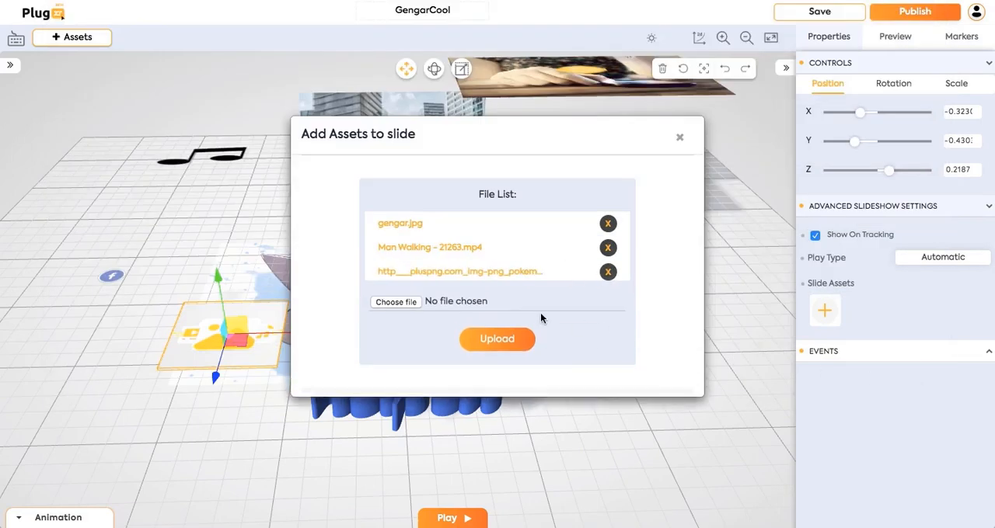
- Upload the three queued files into the slideshow and view it beside Gengar
{"action": "left_click", "coordinate": [498, 339]}
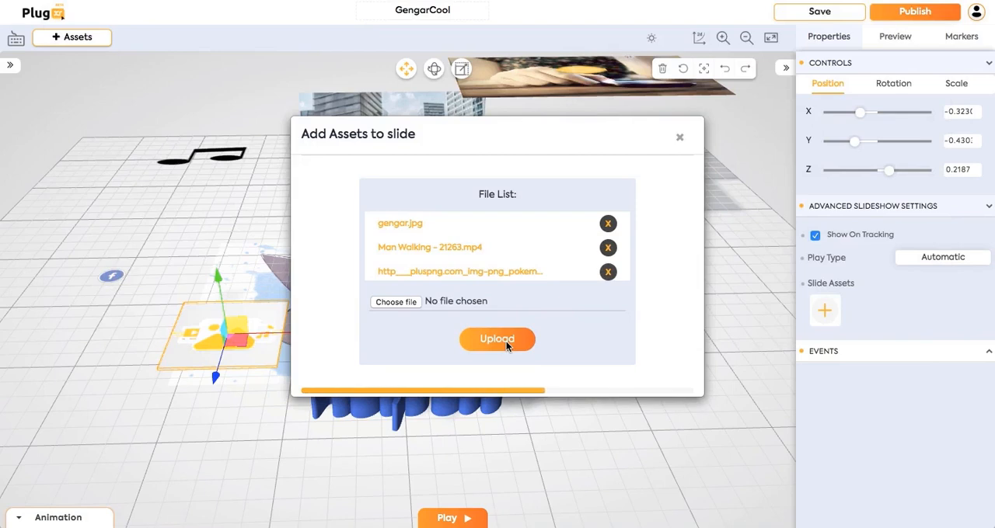
{"action": "left_click", "coordinate": [497, 340]}
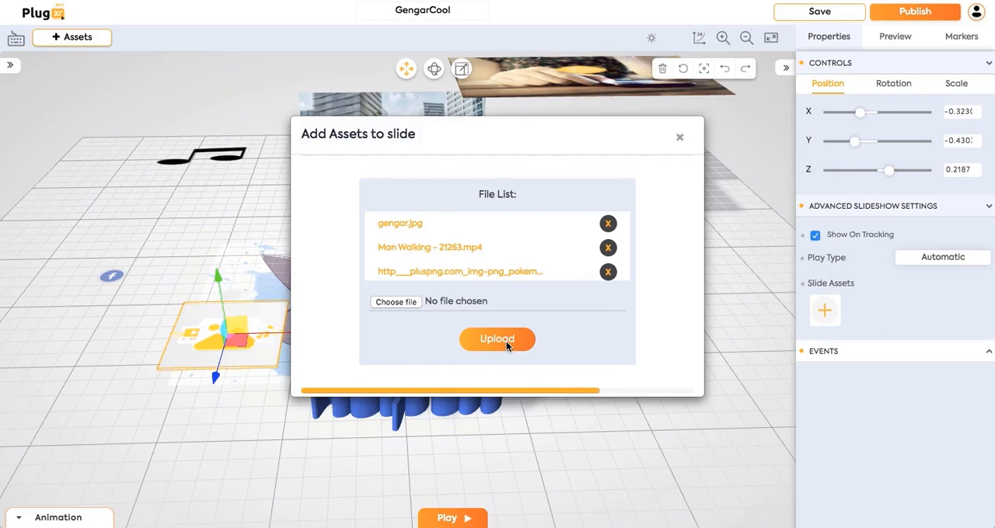
{"action": "left_click", "coordinate": [497, 339]}
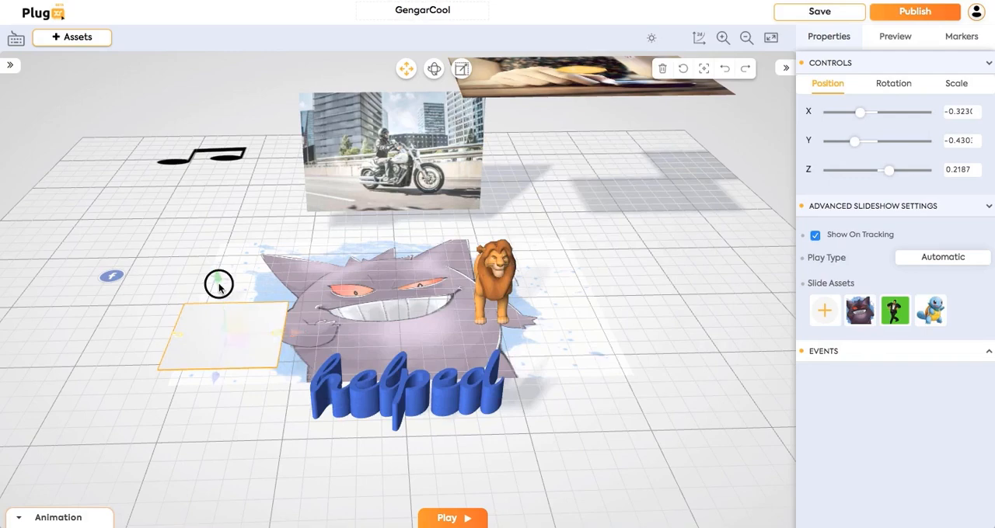
{"action": "left_click_drag", "start_coordinate": [217, 283], "coordinate": [314, 350]}
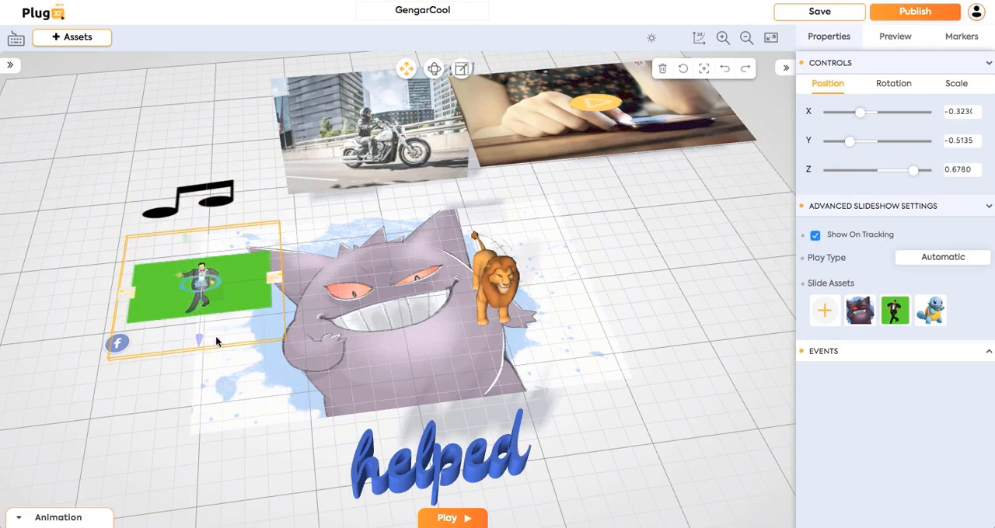
- Start a user sprite upload, keeping the bird sprite sheet in My Assets
{"action": "left_click", "coordinate": [942, 257]}
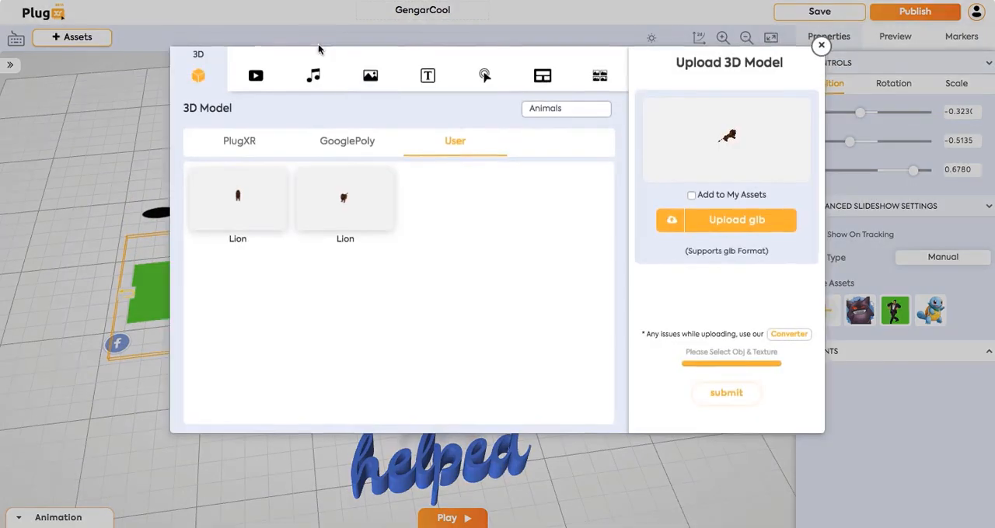
{"action": "left_click", "coordinate": [600, 75]}
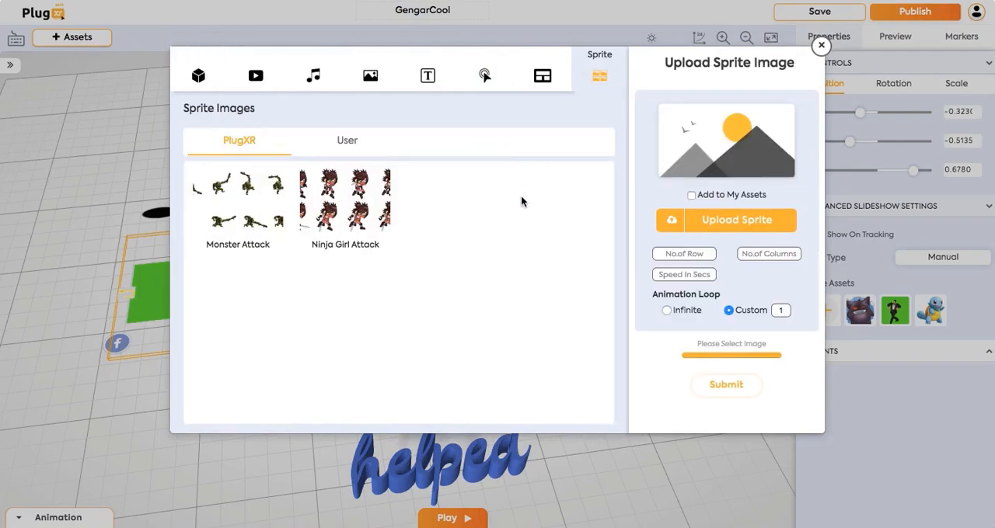
{"action": "left_click", "coordinate": [345, 199]}
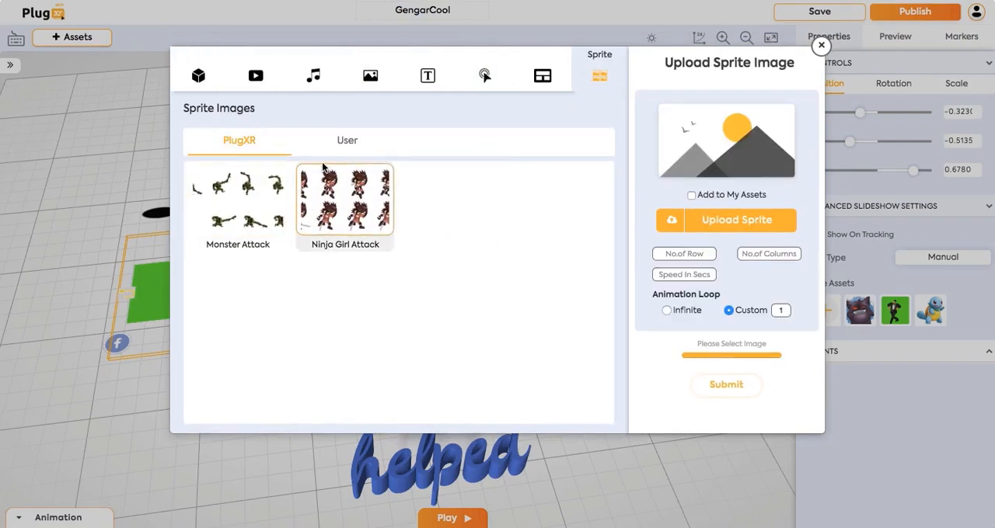
{"action": "left_click", "coordinate": [346, 140]}
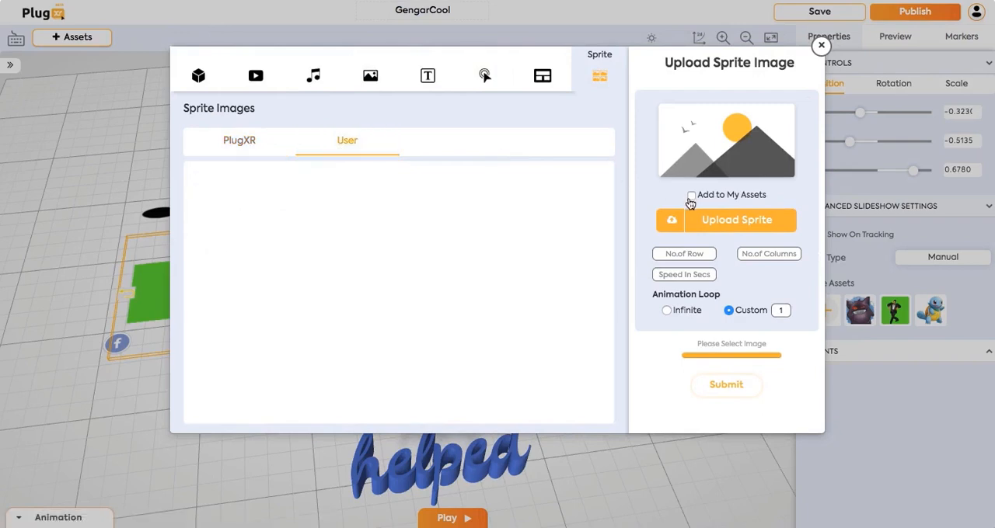
{"action": "left_click", "coordinate": [726, 221]}
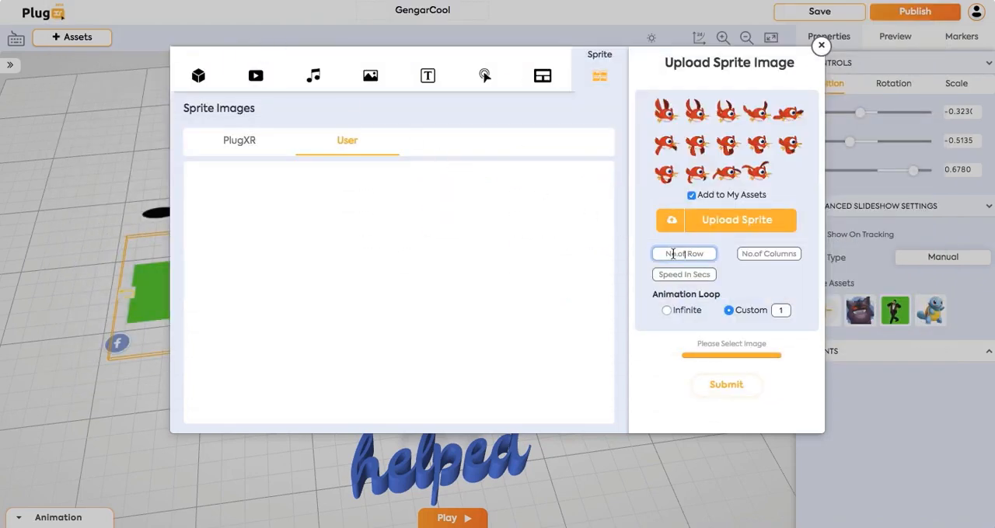
- Set the sprite sheet to 3 rows, 5 columns, 0.25 s speed and infinite loop
{"action": "type", "text": "3"}
{"action": "left_click", "coordinate": [768, 254]}
{"action": "type", "text": "5"}
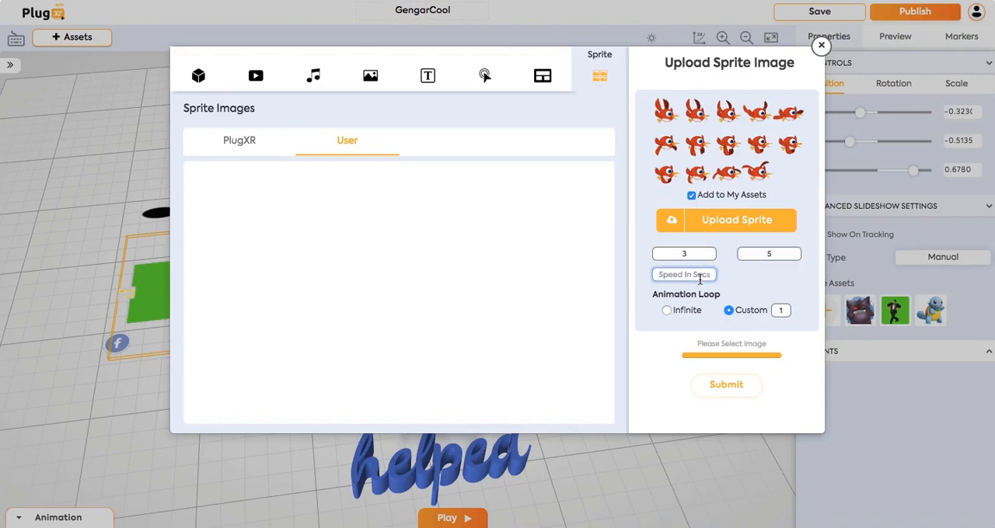
{"action": "type", "text": "0"}
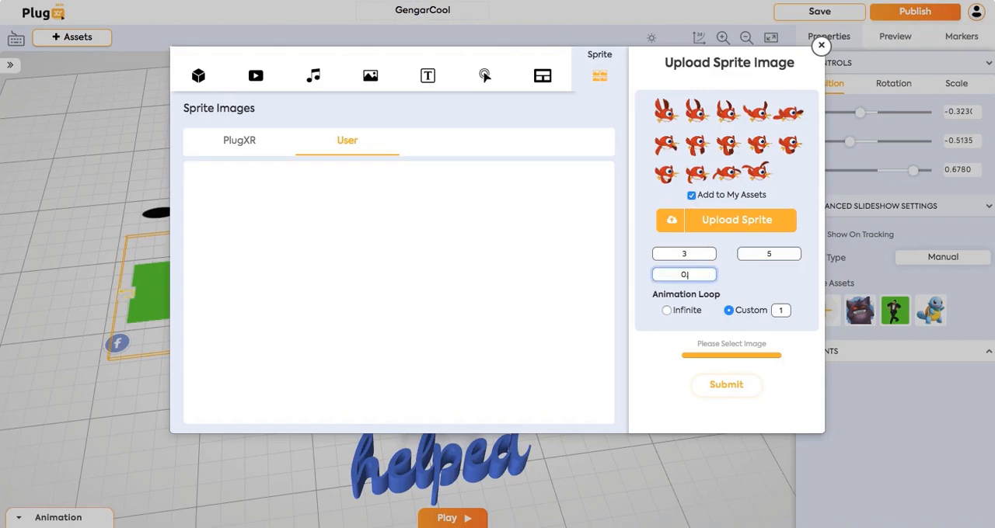
{"action": "type", "text": "0.25"}
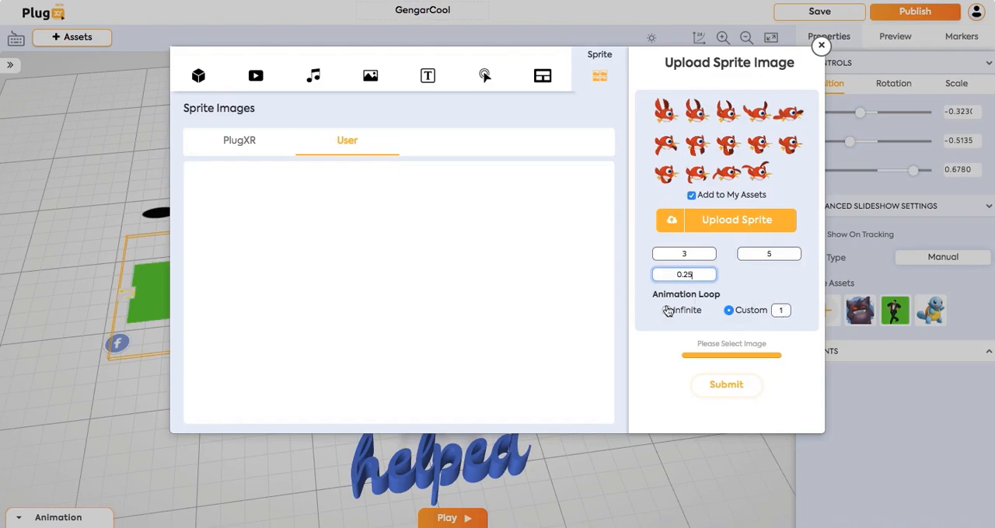
{"action": "left_click", "coordinate": [666, 311]}
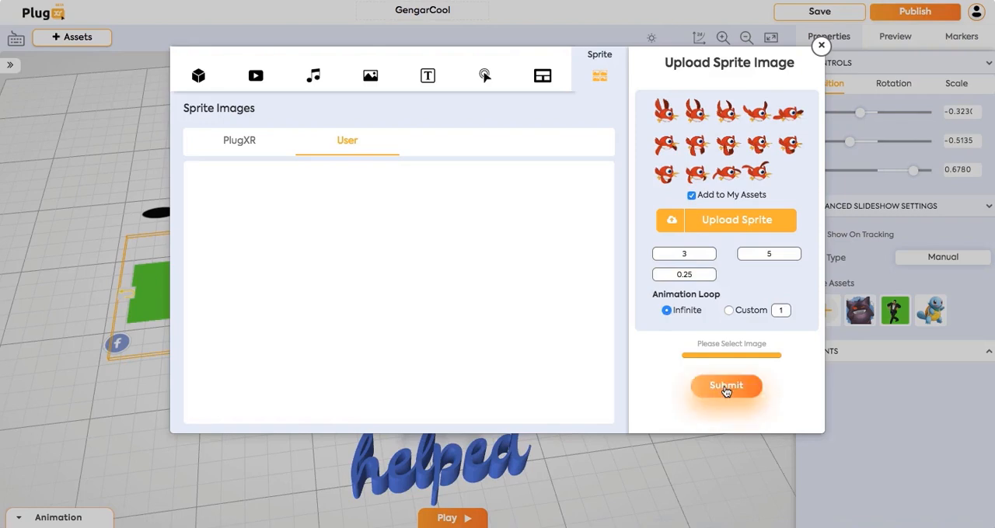
- Add the bird sprite at frame speed 0.6 and place it right of Gengar
{"action": "left_click", "coordinate": [726, 386]}
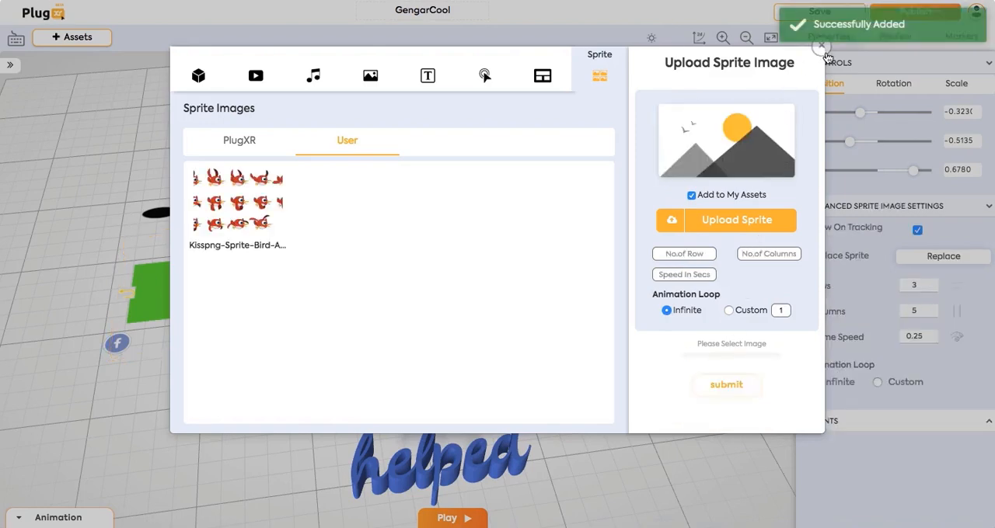
{"action": "left_click", "coordinate": [820, 47]}
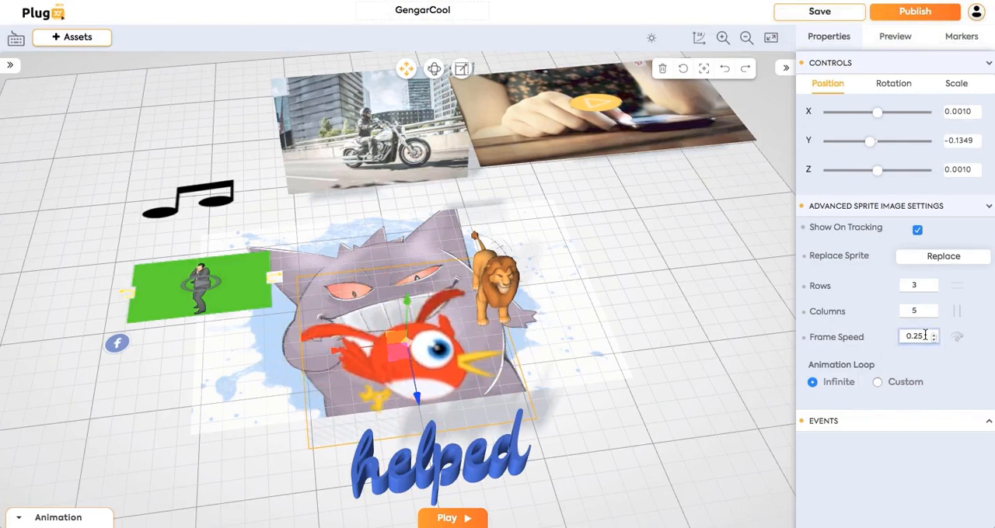
{"action": "type", "text": "0.6"}
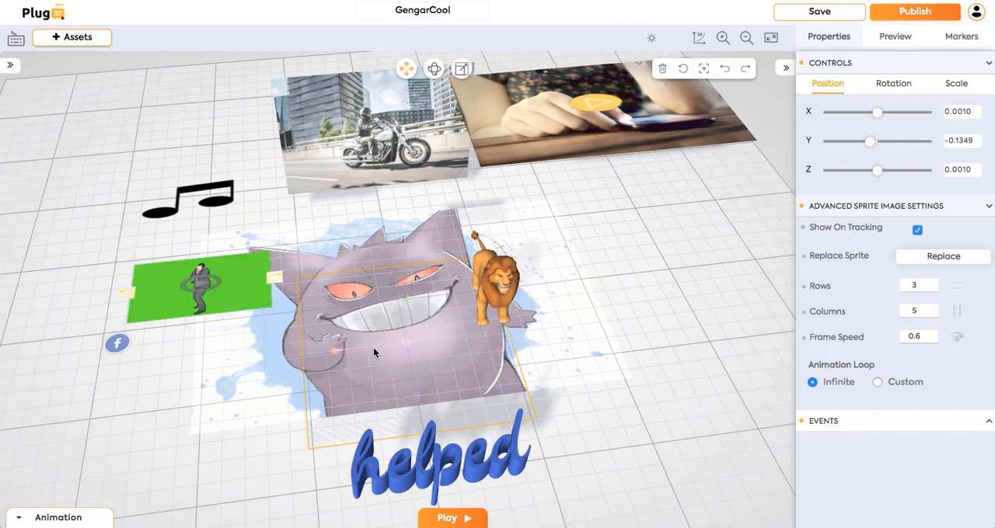
{"action": "left_click_drag", "start_coordinate": [373, 351], "coordinate": [606, 326]}
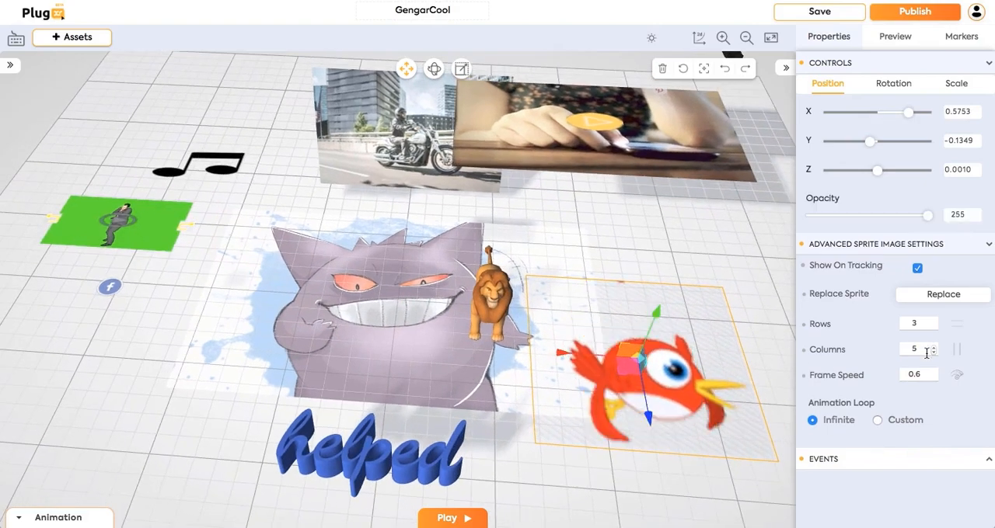
- Set the bird's animation loop to a custom count of 2 and nudge it right
{"action": "left_click", "coordinate": [877, 420]}
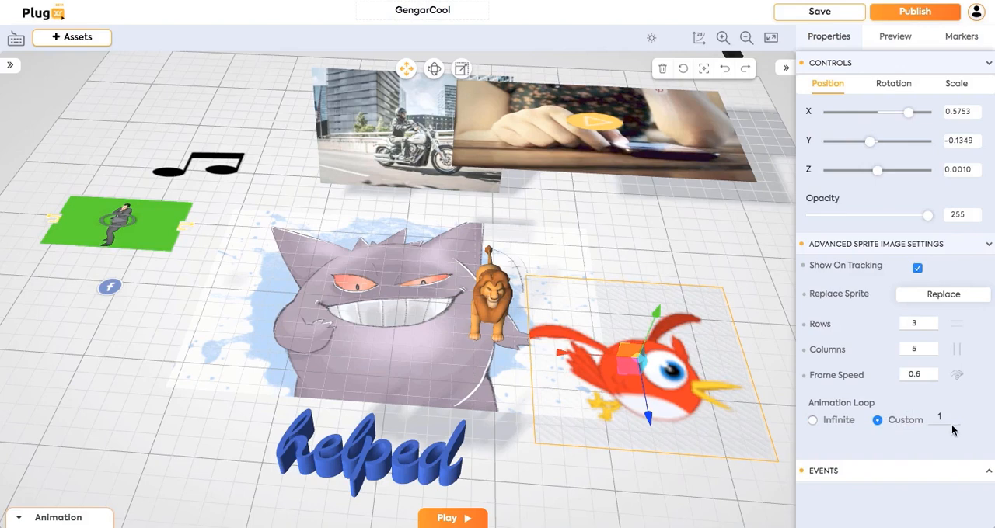
{"action": "left_click", "coordinate": [942, 418]}
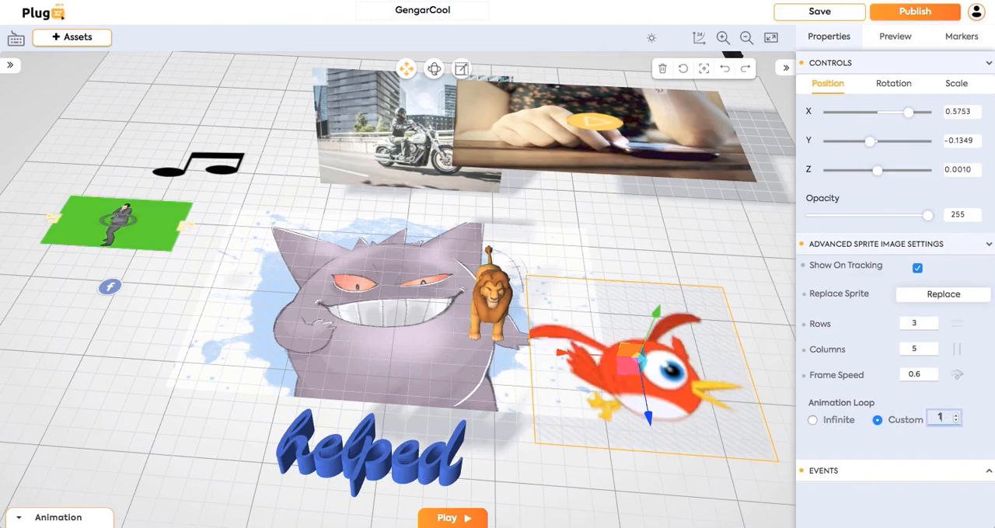
{"action": "left_click", "coordinate": [954, 414]}
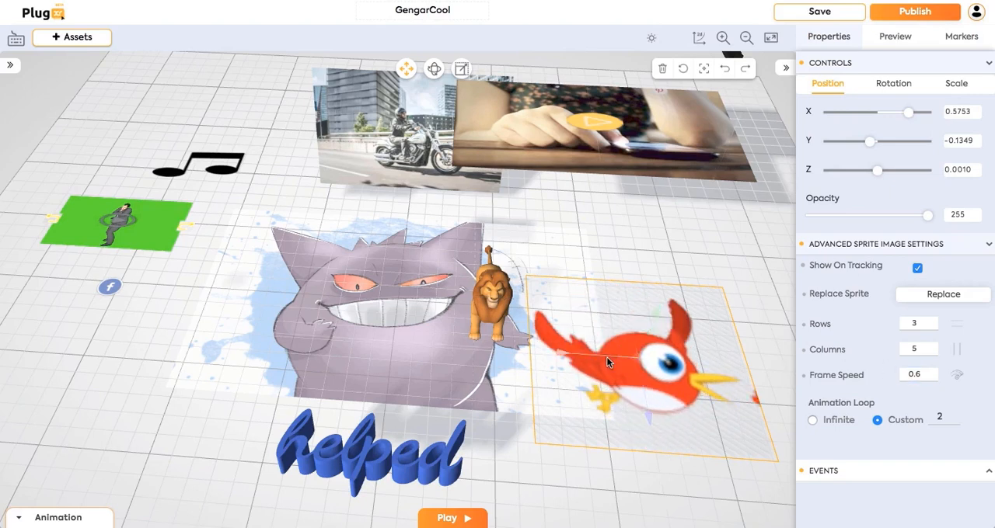
{"action": "left_click_drag", "start_coordinate": [609, 364], "coordinate": [621, 345]}
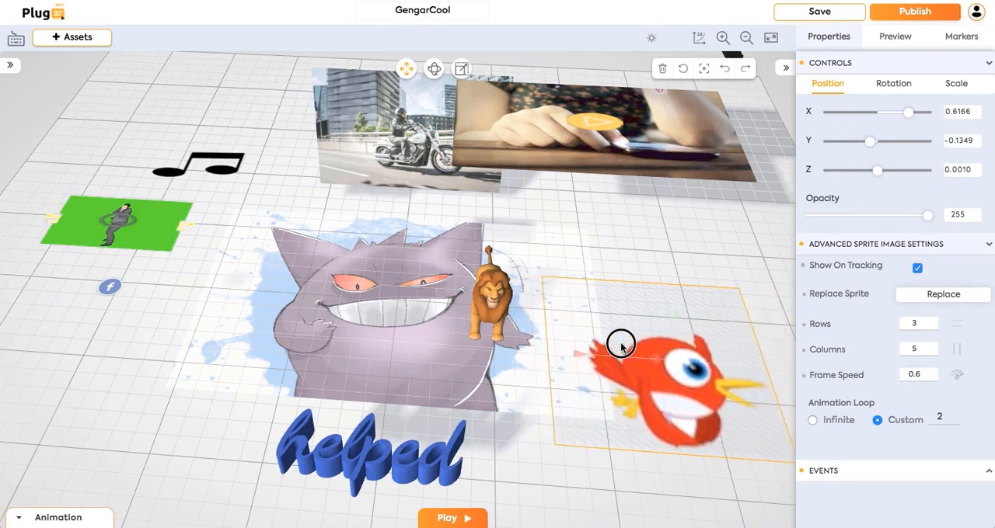